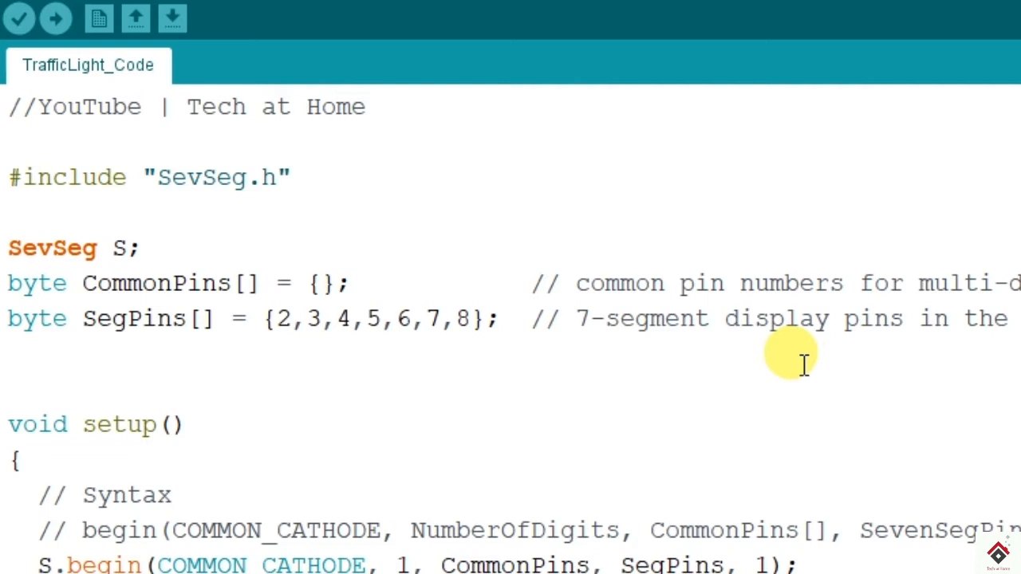
# Step: Write a new void disPlay(int num) function below loop() to hold the number-display calls
pyautogui.scroll(-3)
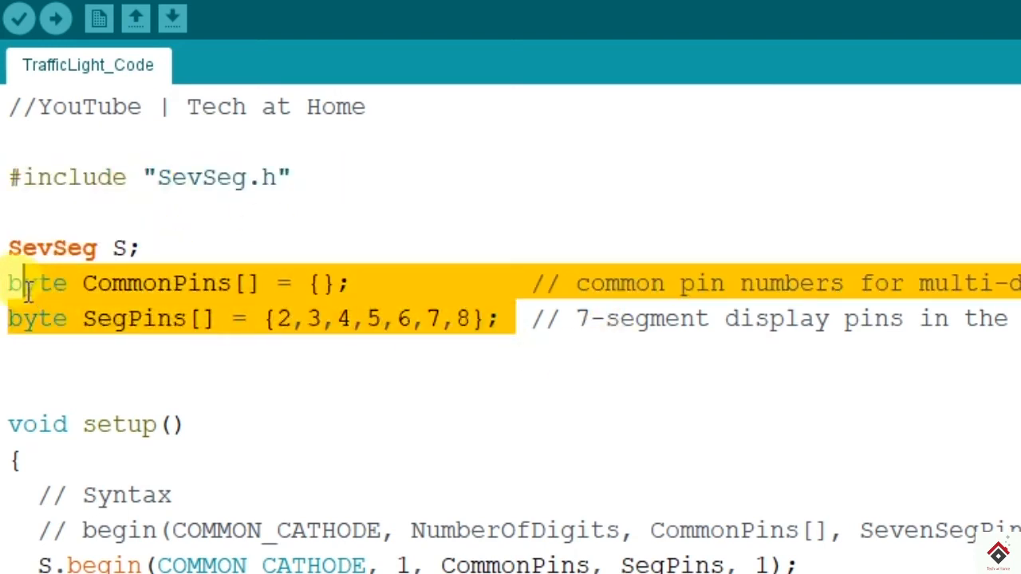
pyautogui.scroll(-3)
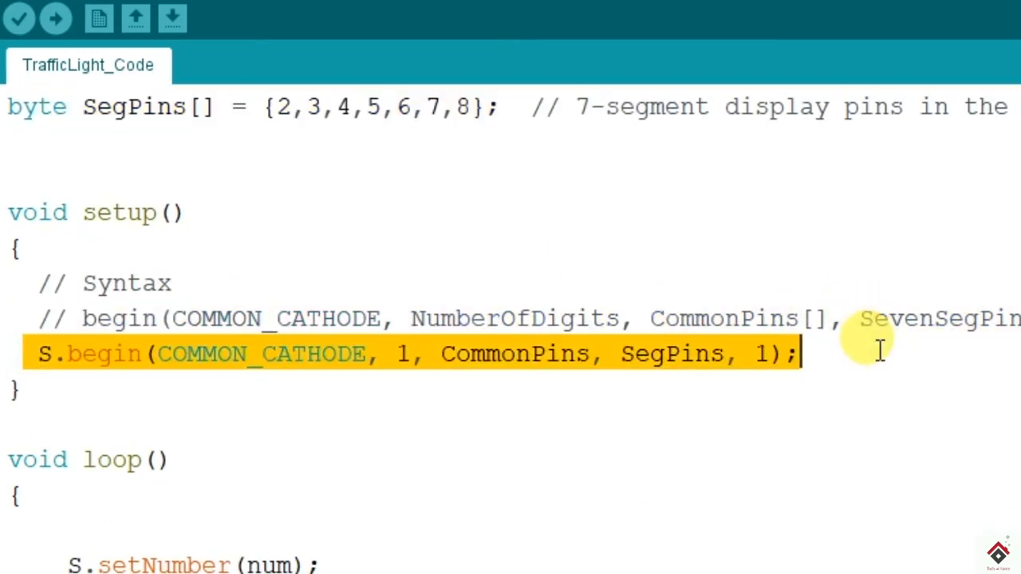
pyautogui.scroll(-3)
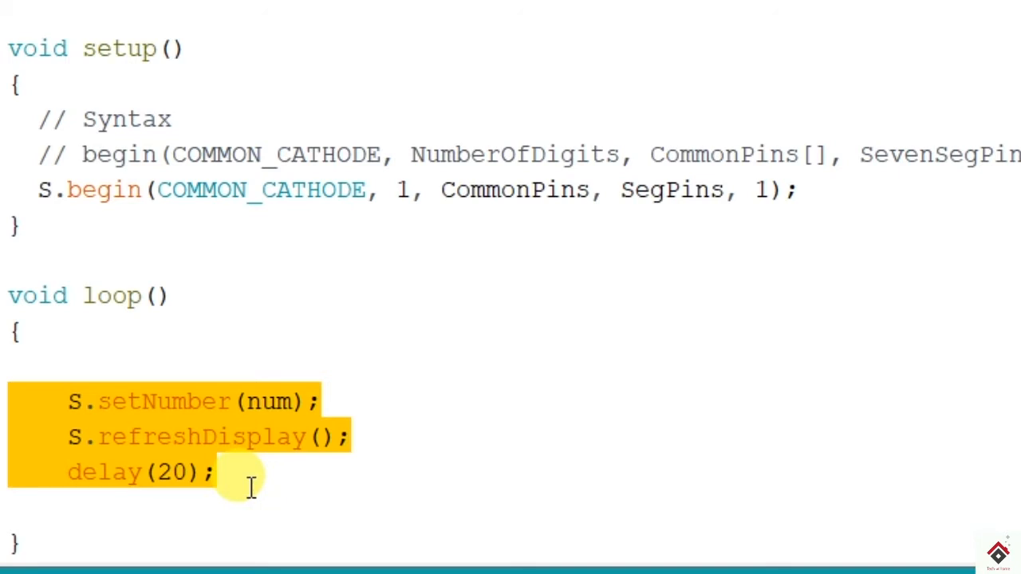
pyautogui.click(215, 473)
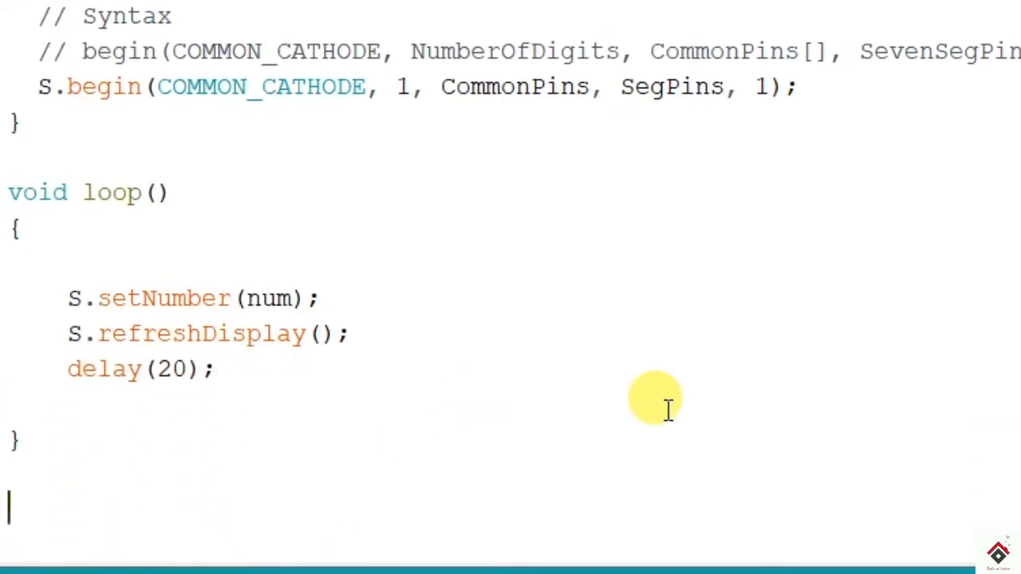
pyautogui.write('vo')
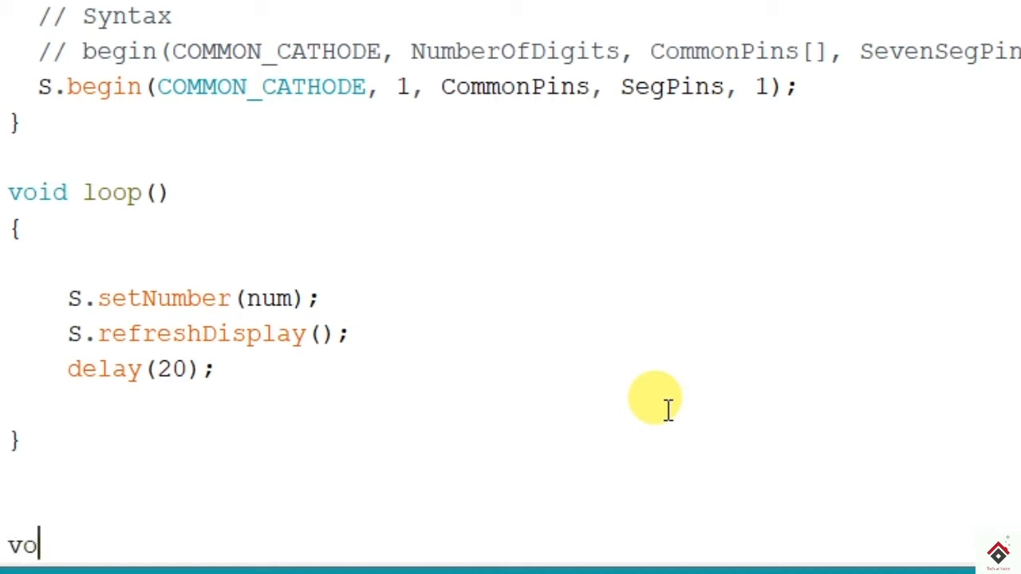
pyautogui.write('id')
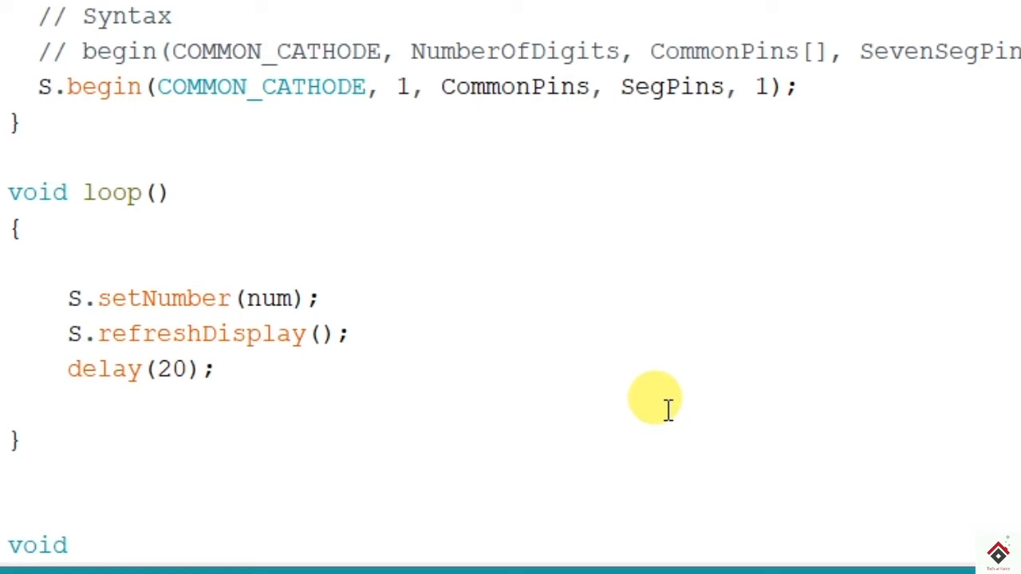
pyautogui.write('di')
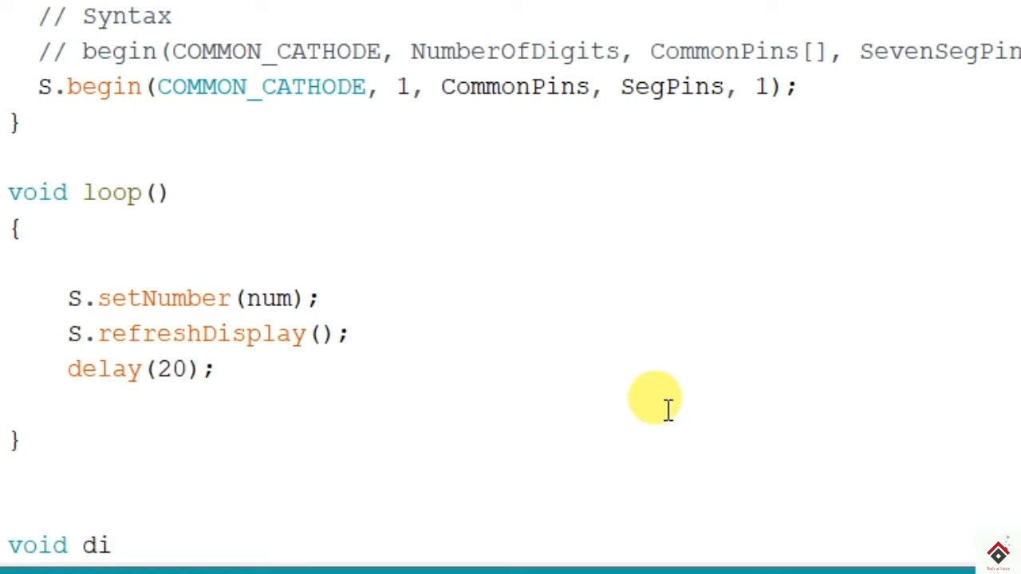
pyautogui.write('sPlay(int')
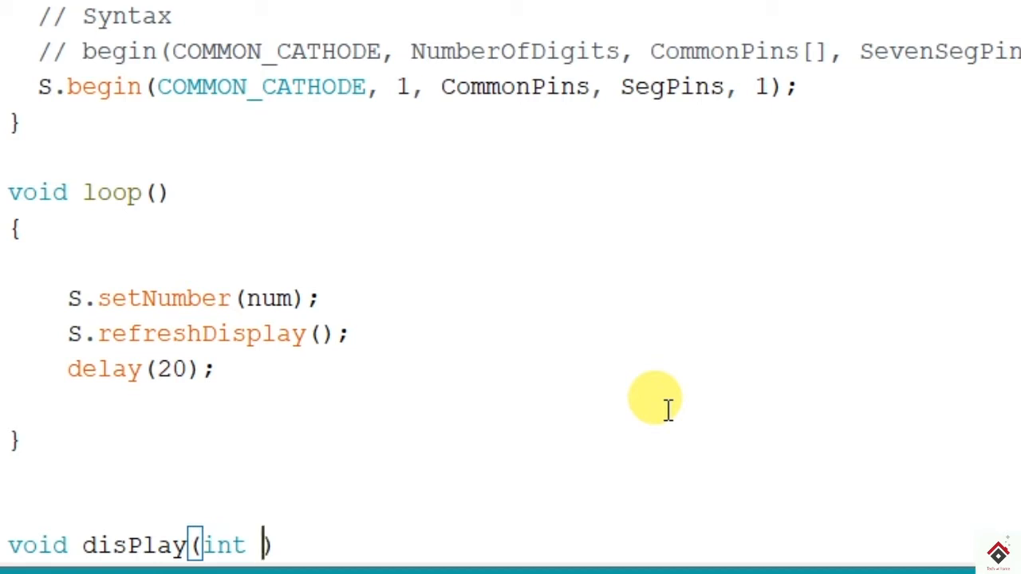
pyautogui.write('num')
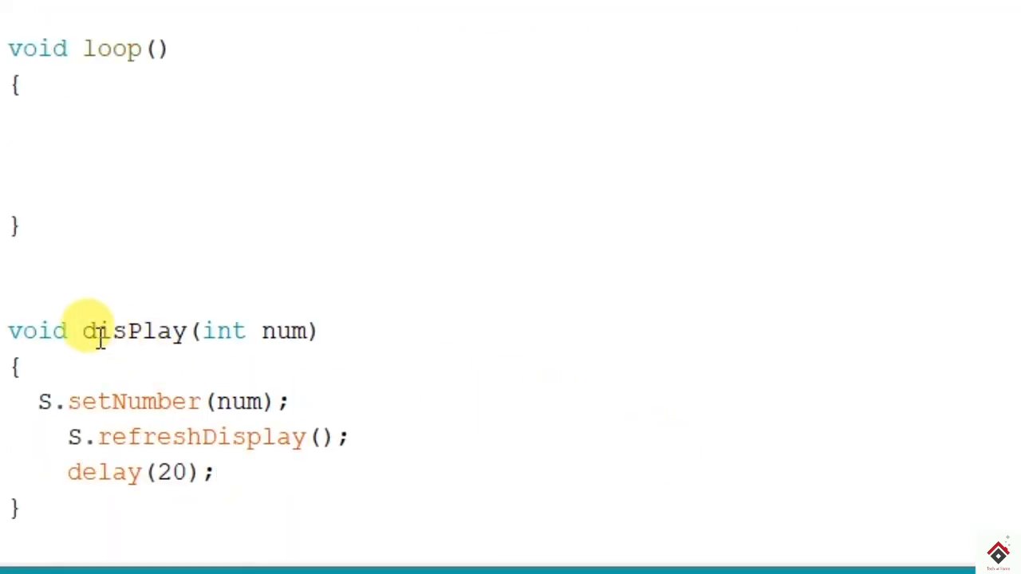
pyautogui.doubleClick(136, 330)
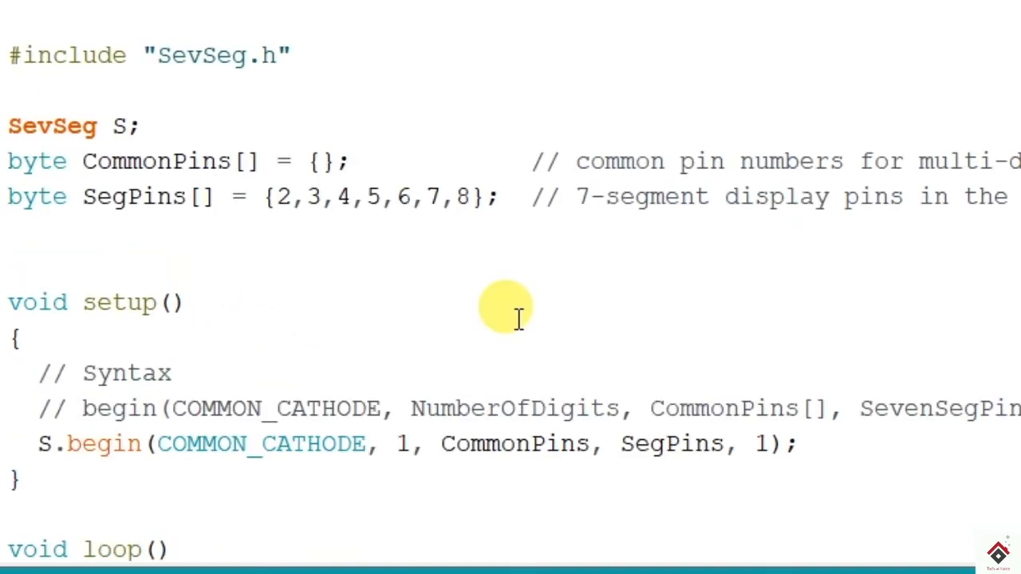
# Step: Declare int red=9, yellow = 10 and grenn=11 beneath the SegPins array
pyautogui.click(147, 231)
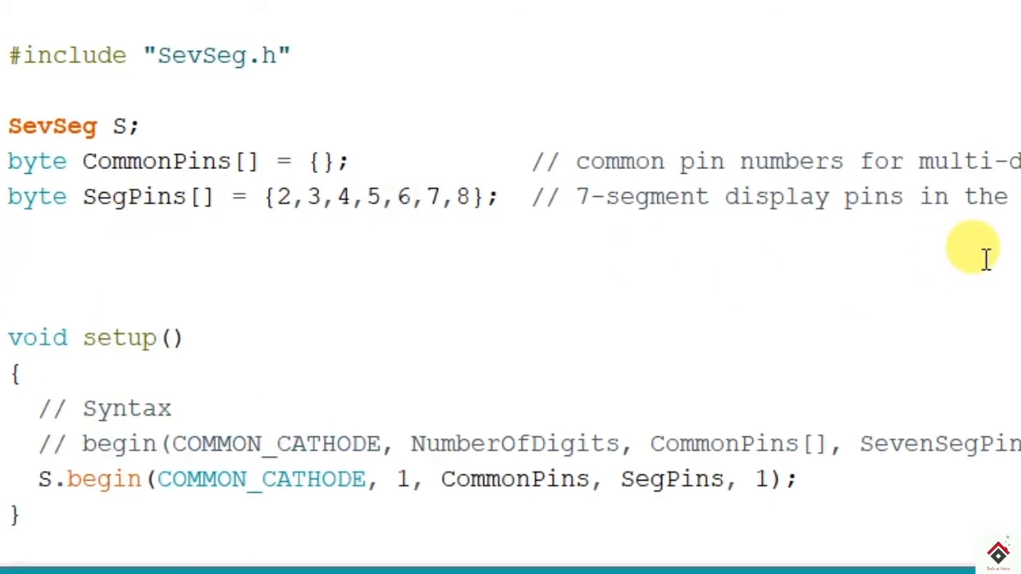
pyautogui.write('int')
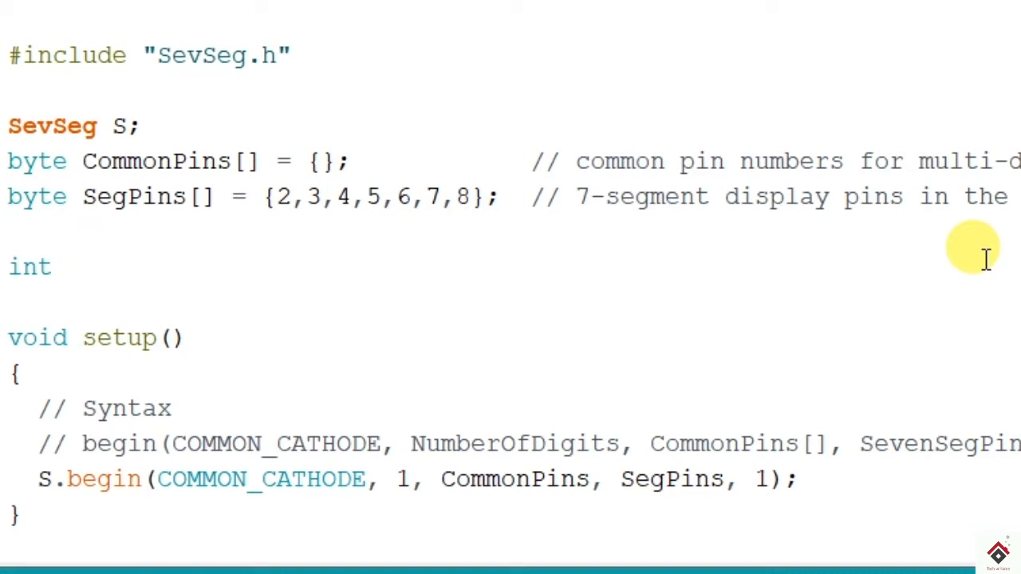
pyautogui.write('red')
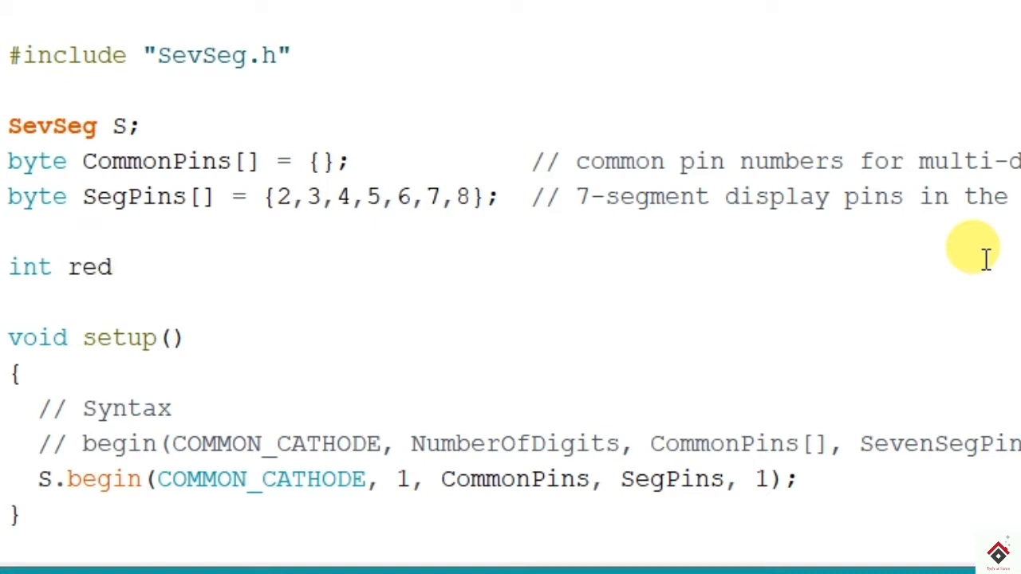
pyautogui.write('=9')
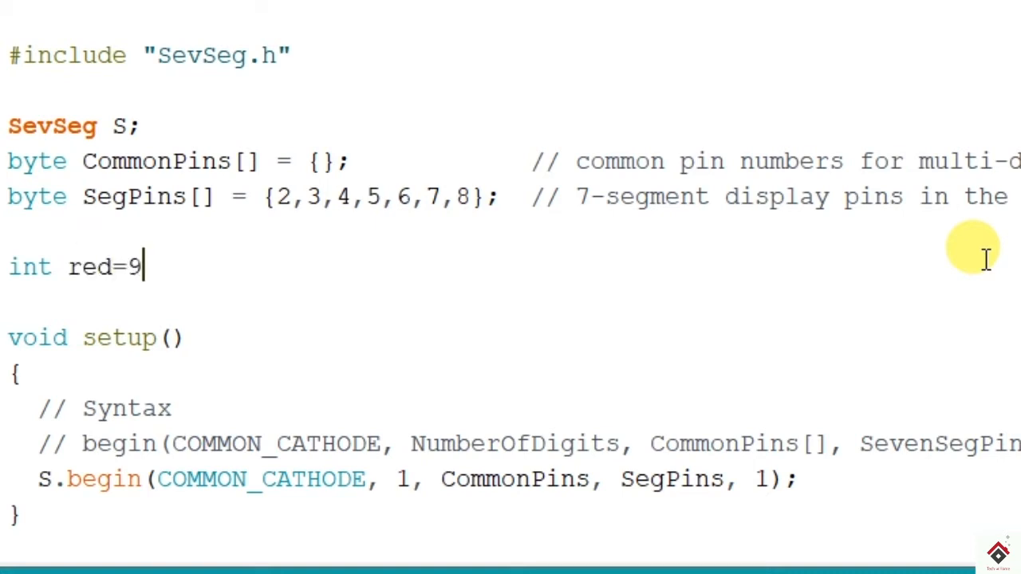
pyautogui.write(';')
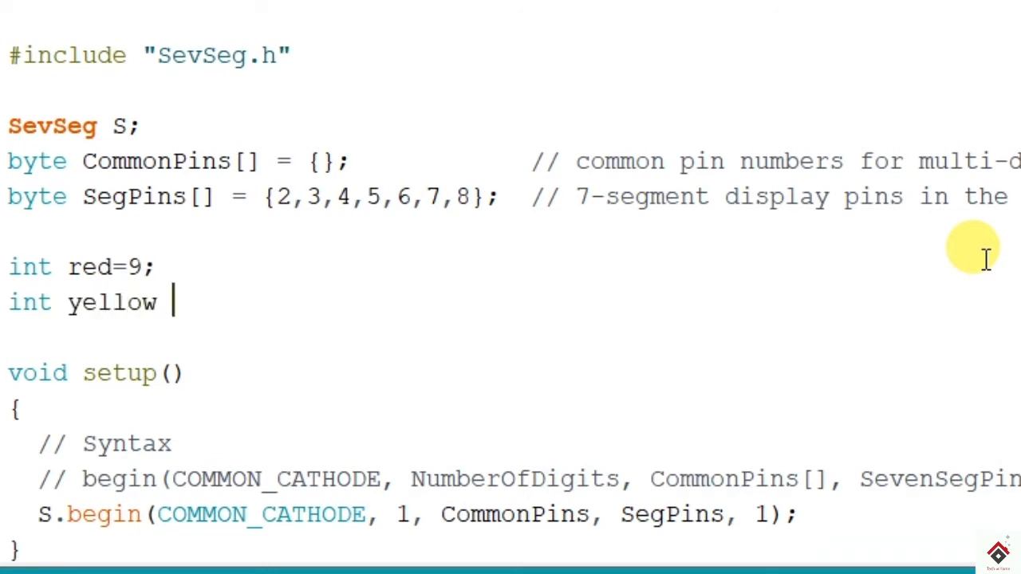
pyautogui.write('= 10;')
pyautogui.write('int')
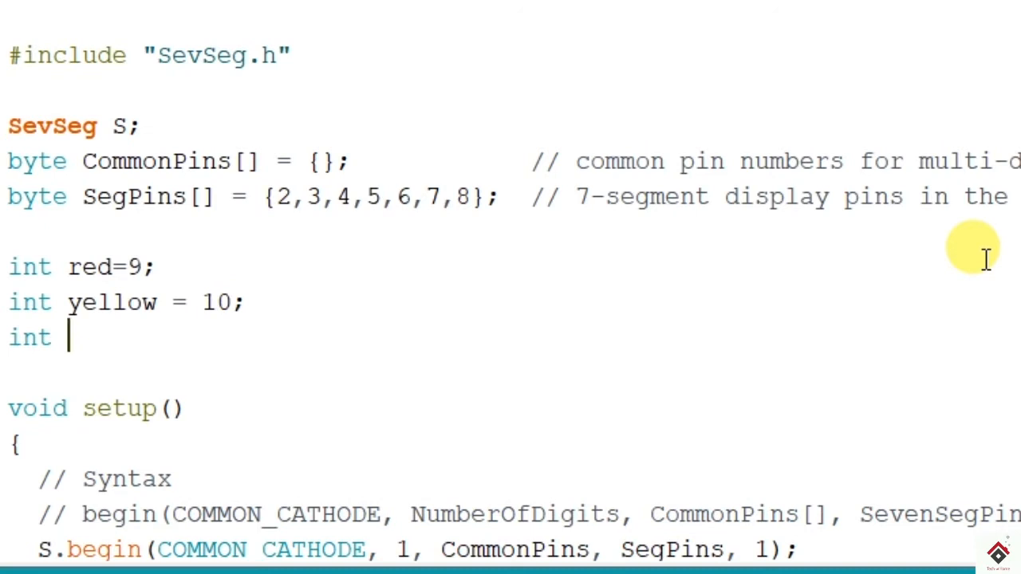
pyautogui.write('grenn=11;')
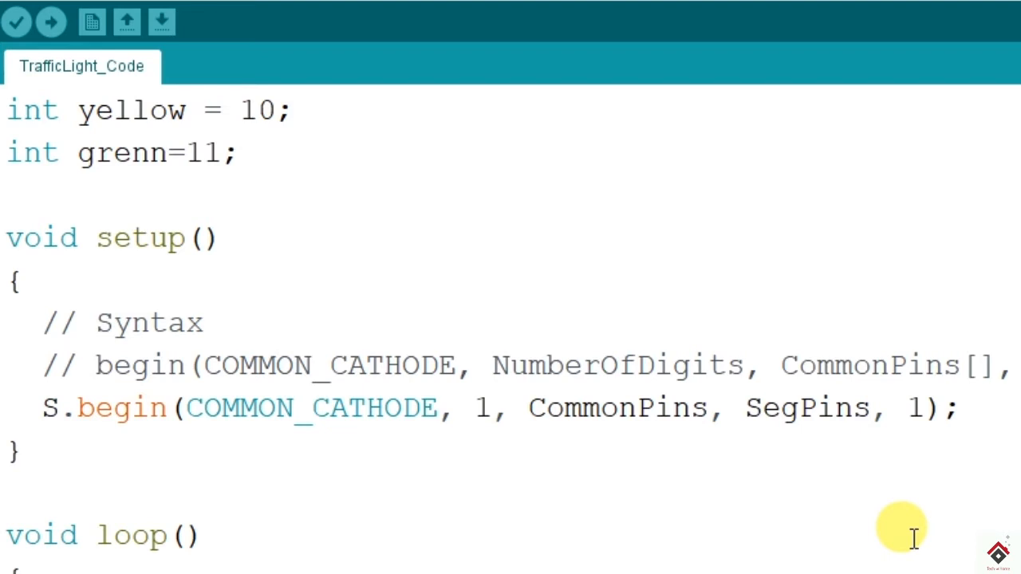
# Step: Add pinMode(9, OUTPUT), pinMode(10, OUTPUT) and pinMode(11, OUTPUT) in setup()
pyautogui.scroll(-3)
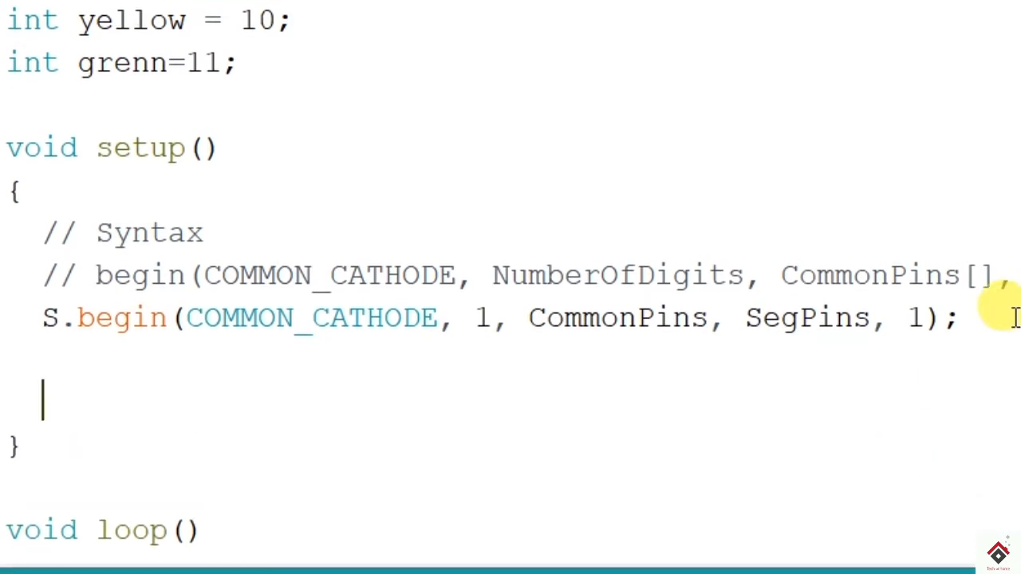
pyautogui.write('pinMode(9,')
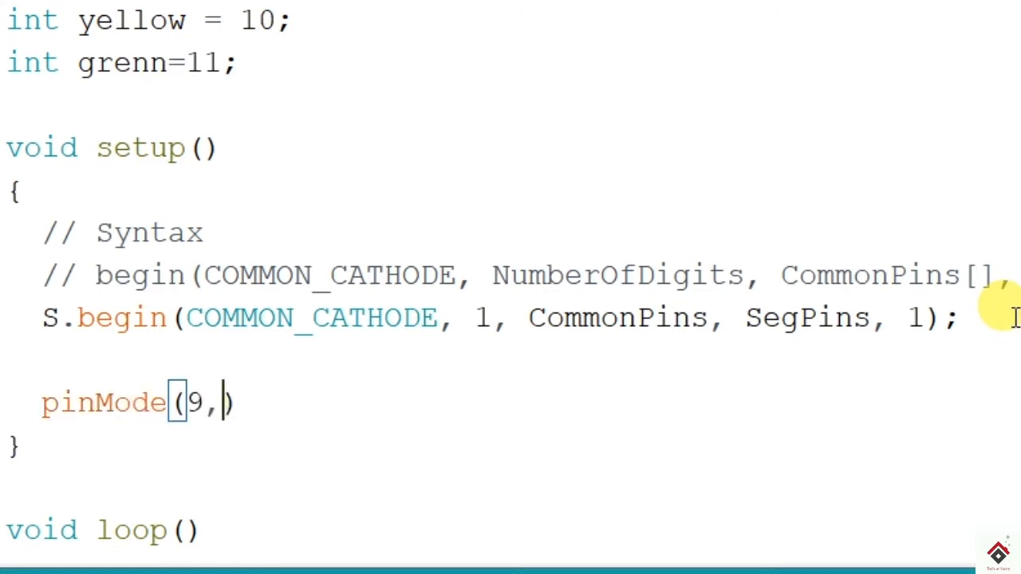
pyautogui.write('OUTPUT);')
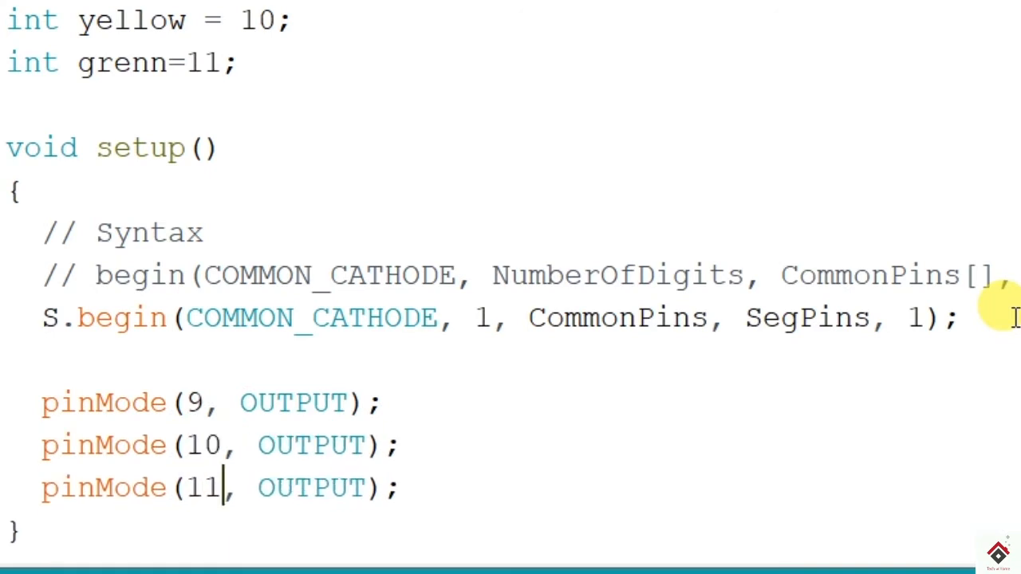
pyautogui.scroll(-3)
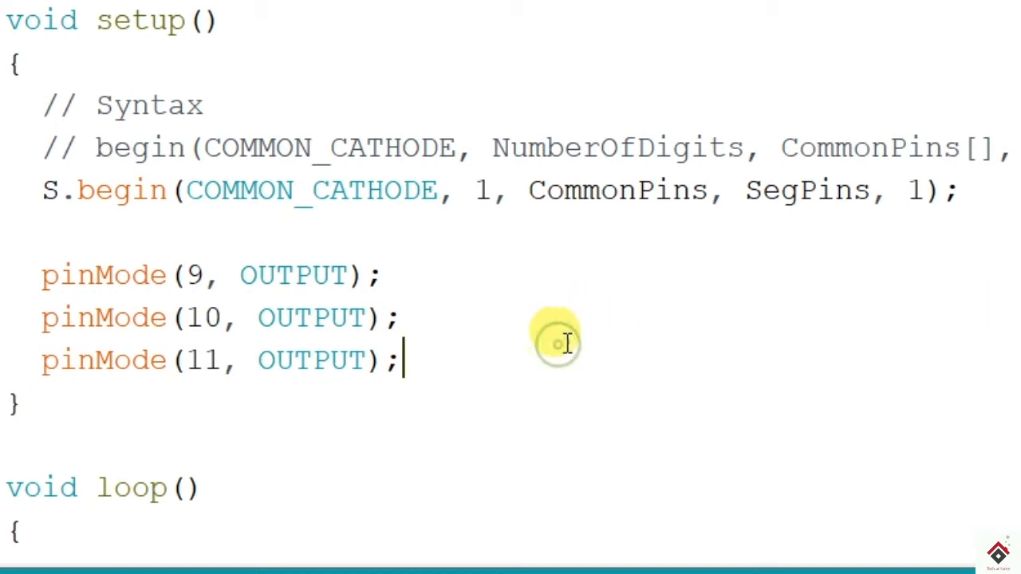
# Step: Add digitalWrite(red, HIGH) at the end of setup() to switch the red LED on
pyautogui.press('enter')
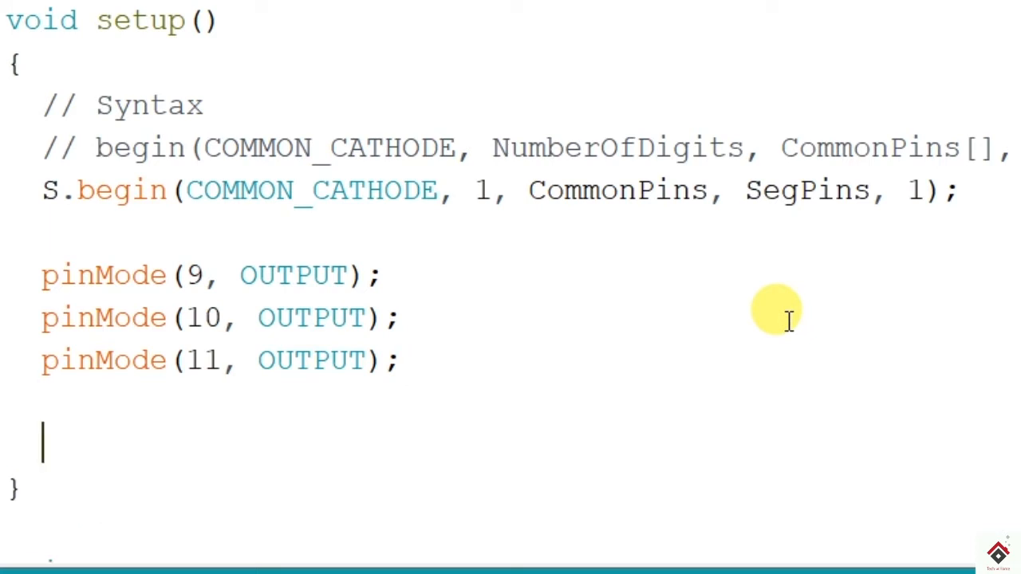
pyautogui.write('digita')
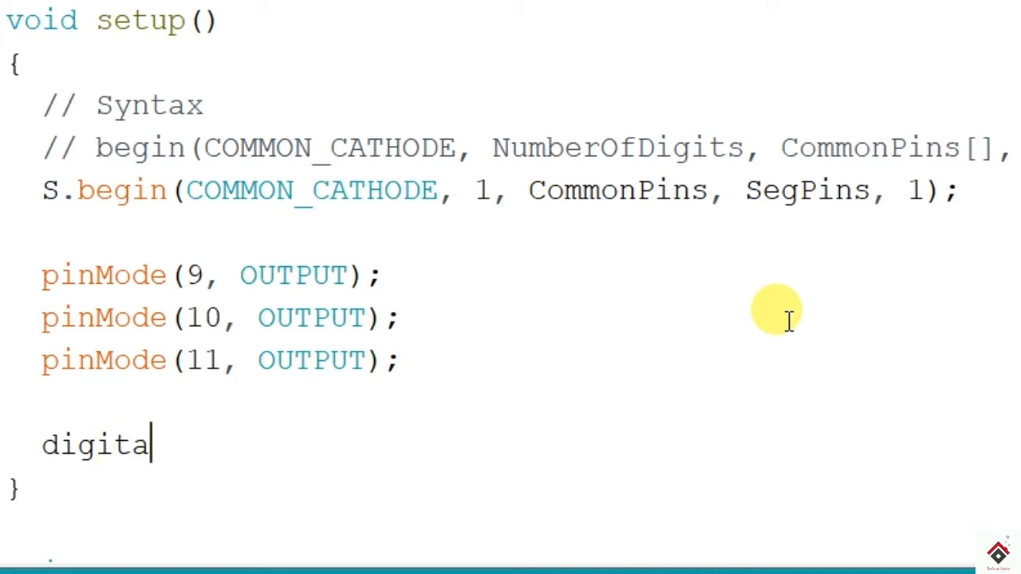
pyautogui.write('lWrite(red, HIGH)')
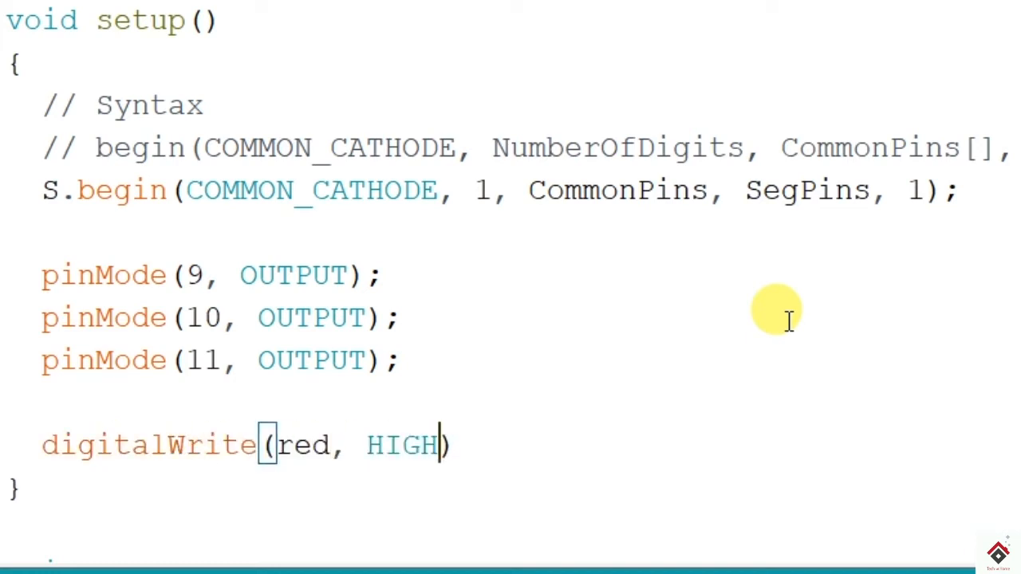
pyautogui.write(';')
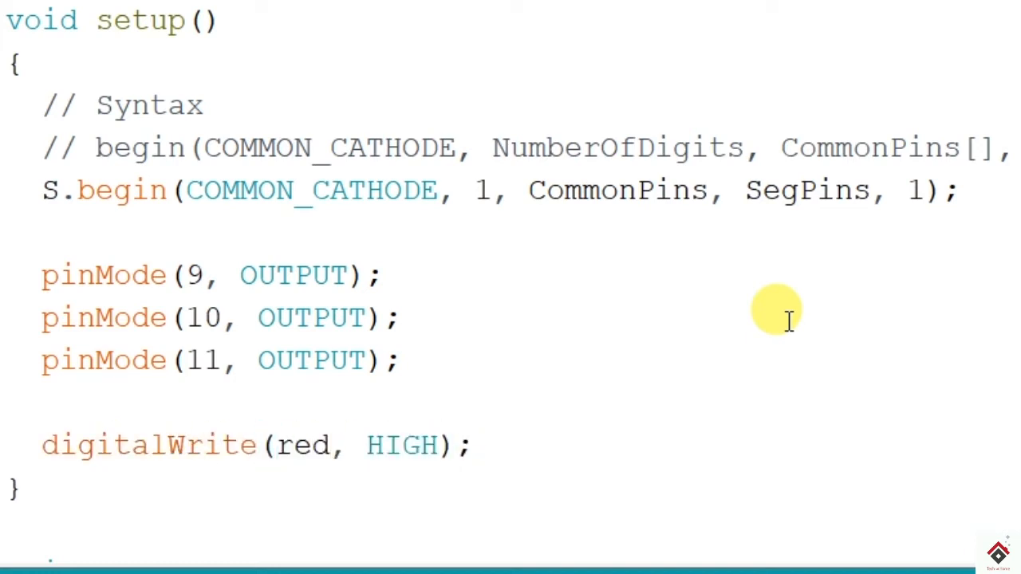
pyautogui.scroll(-3)
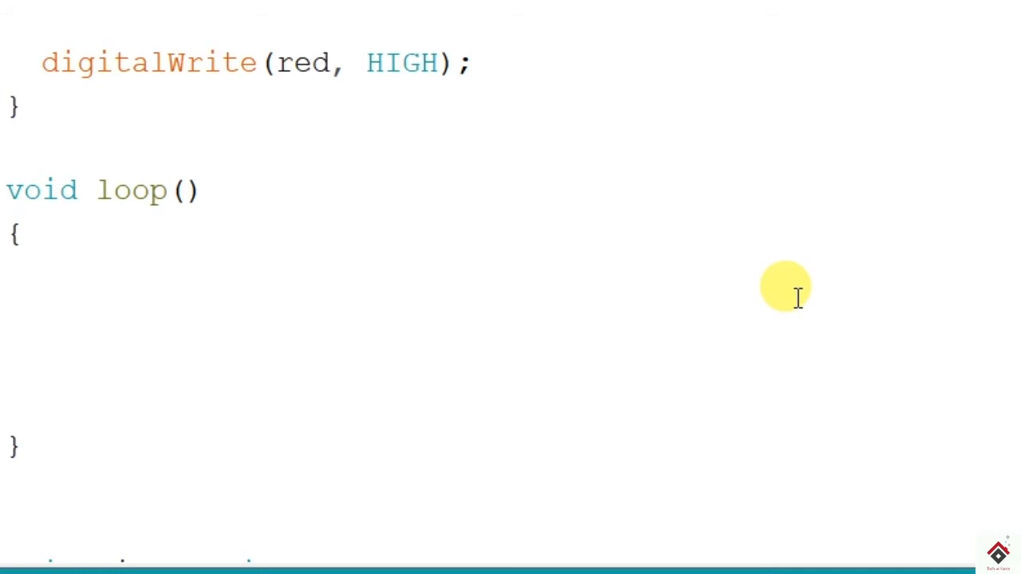
# Step: Write a for loop from i=9 down to 0 calling disPlay(i) and delay(2000)
pyautogui.write('for')
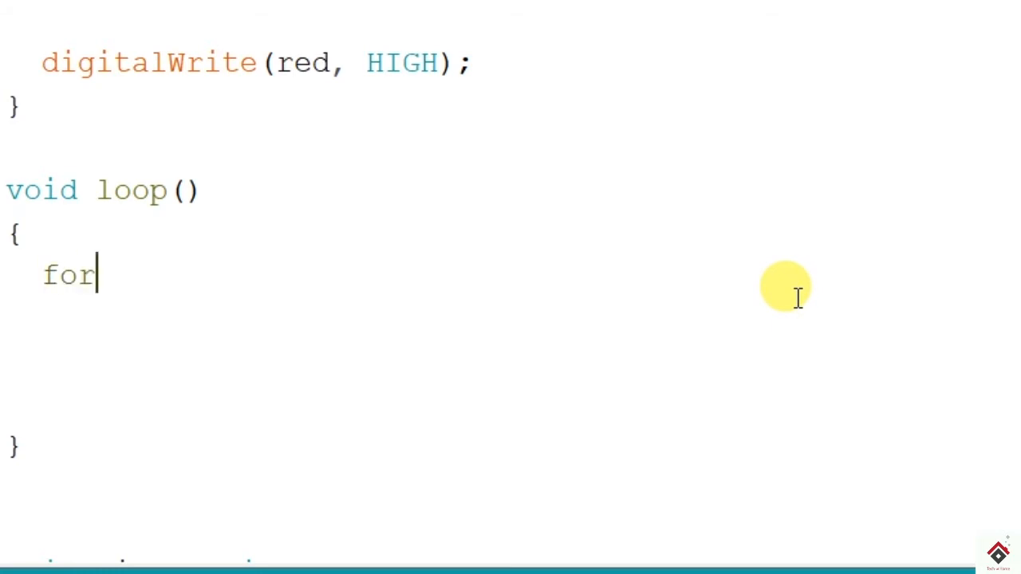
pyautogui.write('()')
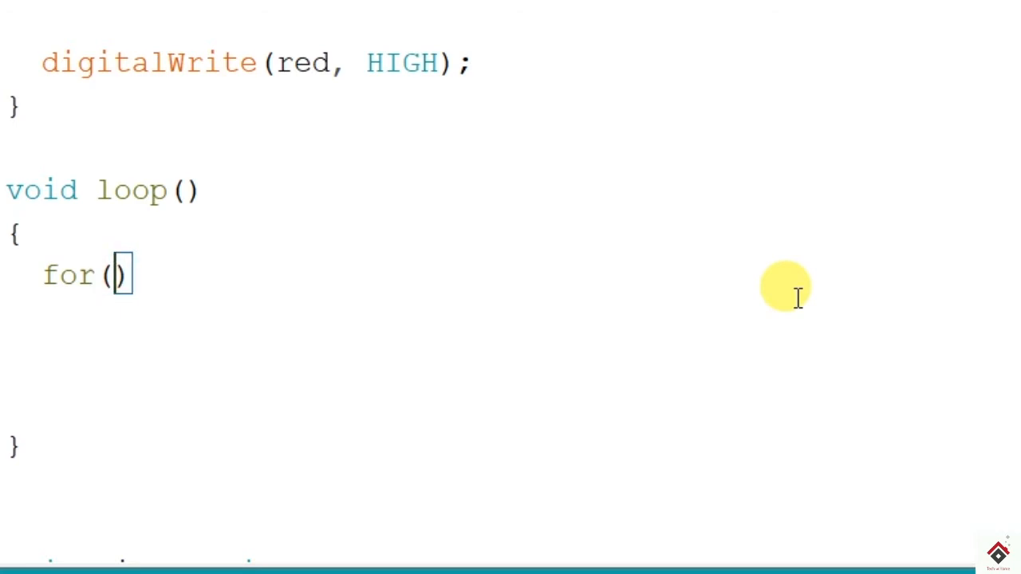
pyautogui.write('int')
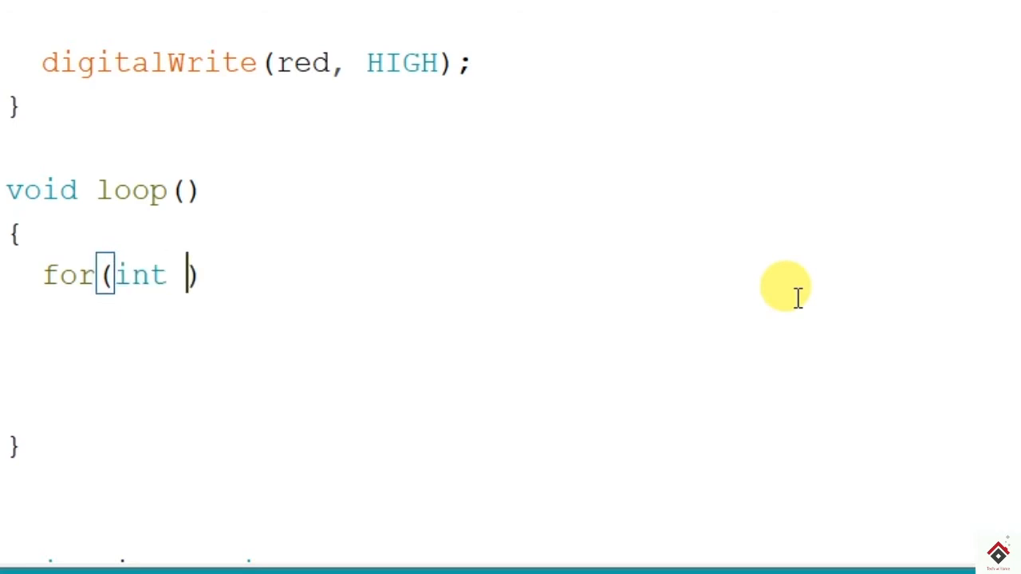
pyautogui.write('i=9; i>=0;')
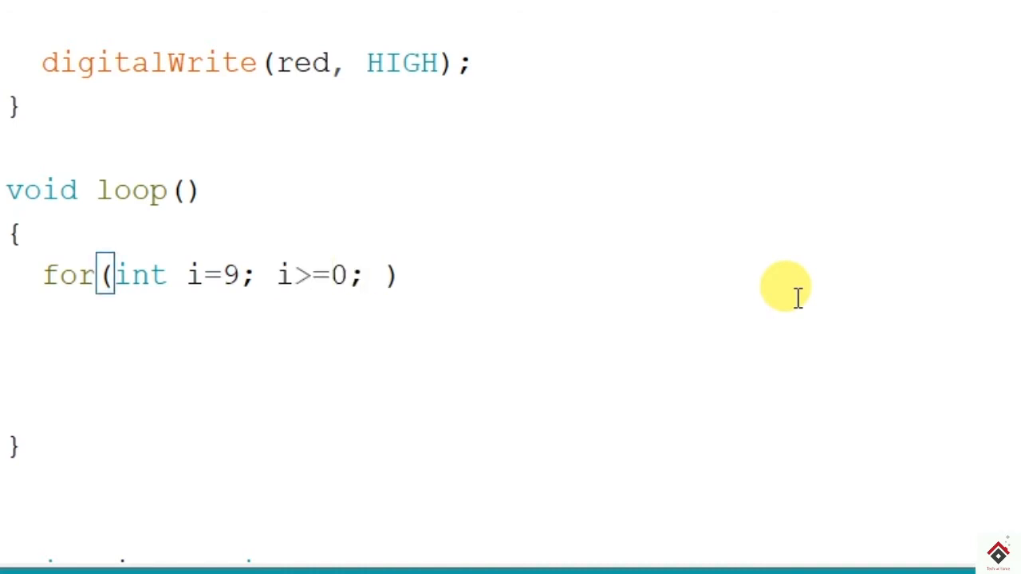
pyautogui.write('i--')
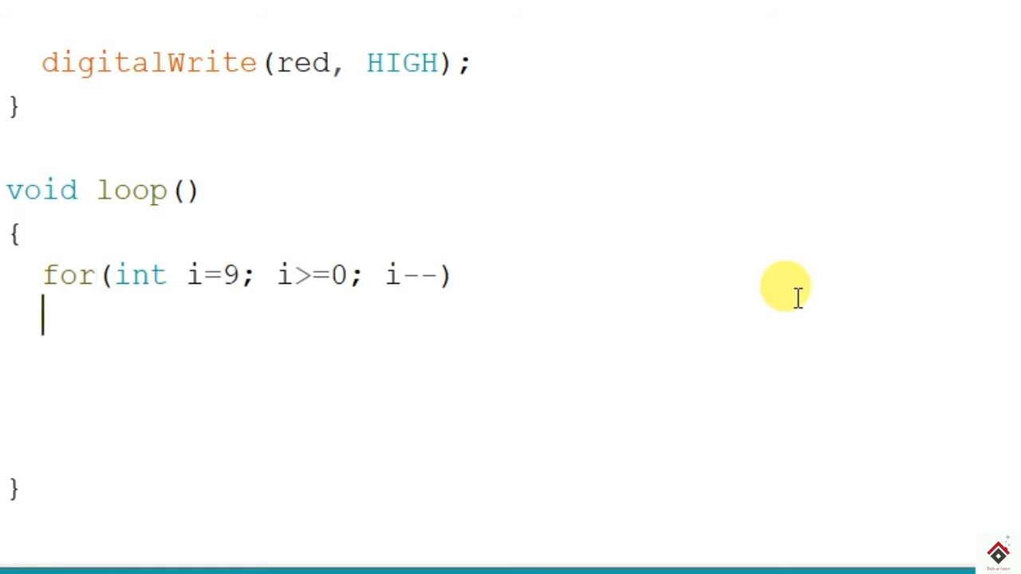
pyautogui.write('{')
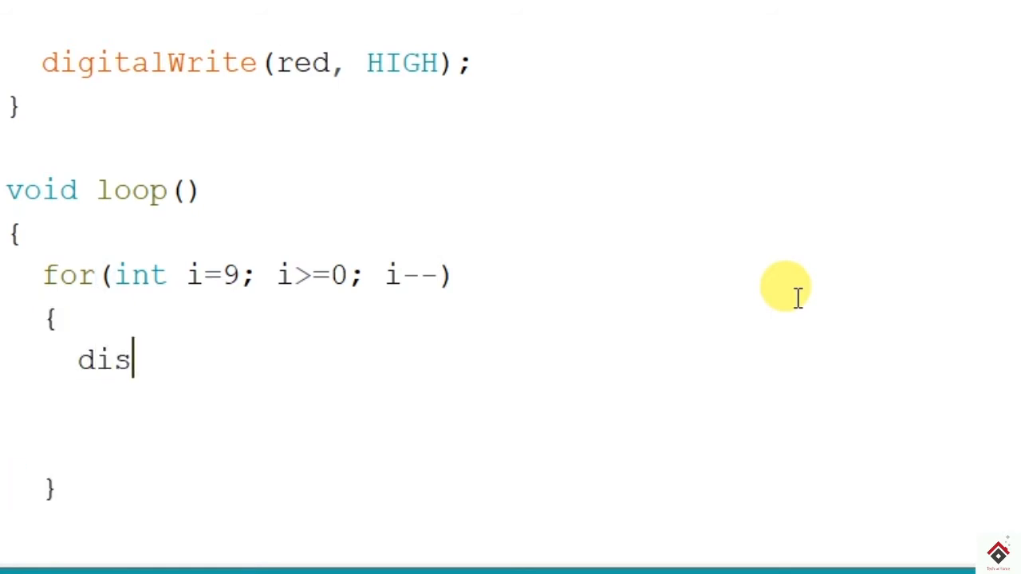
pyautogui.write('PL')
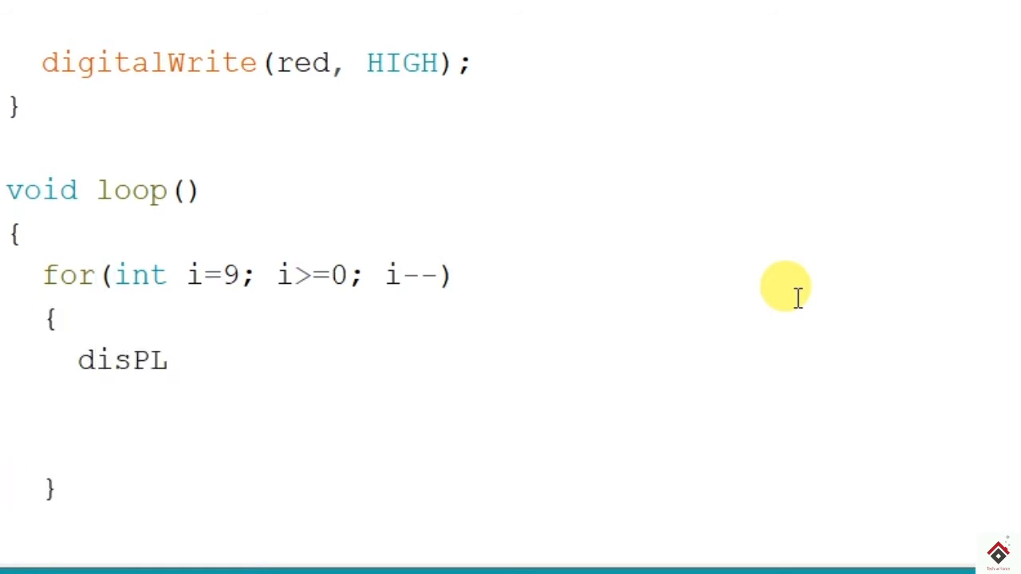
pyautogui.write('ay()')
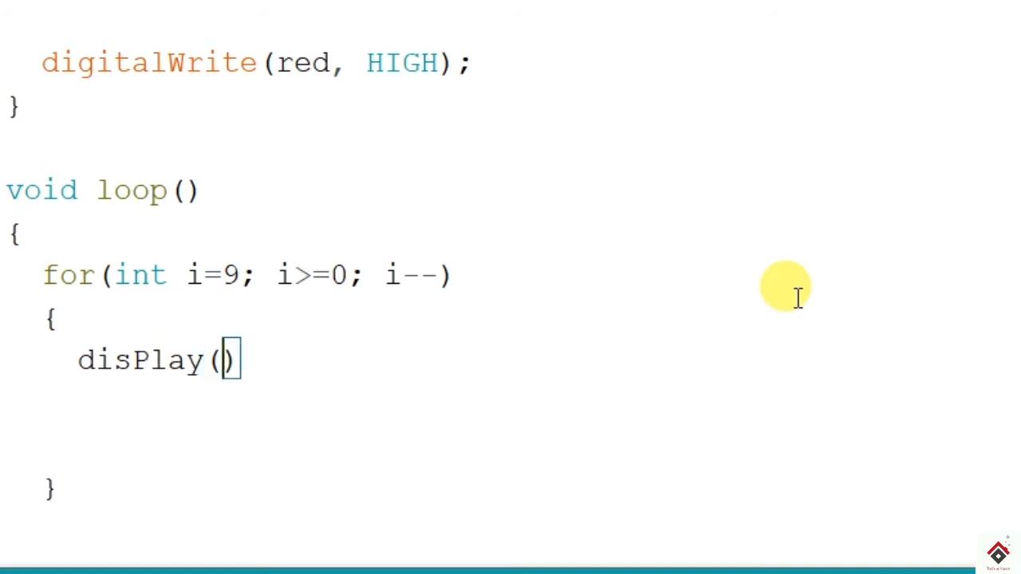
pyautogui.write('i);')
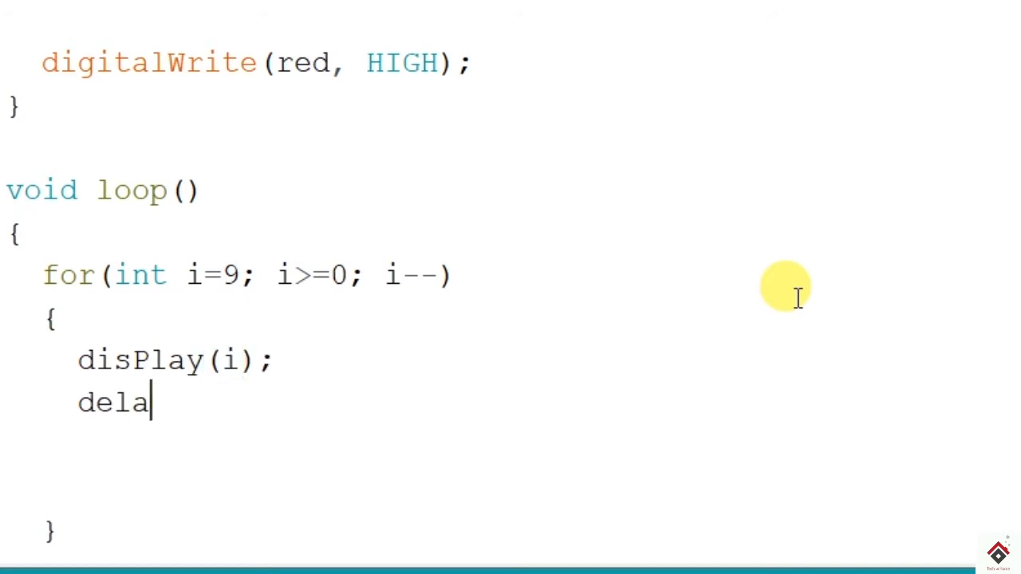
pyautogui.write('y()')
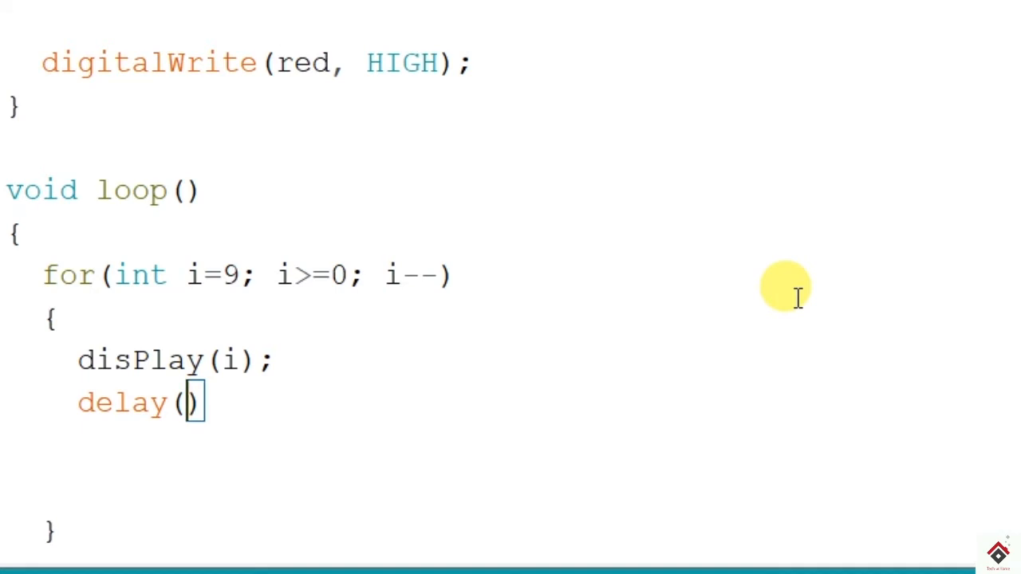
pyautogui.write('2000')
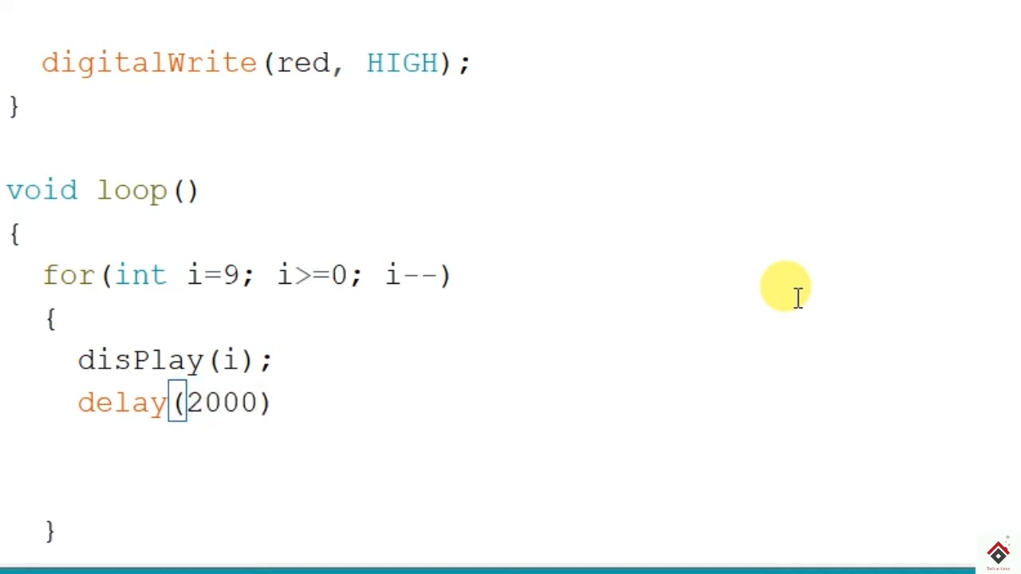
pyautogui.write(';')
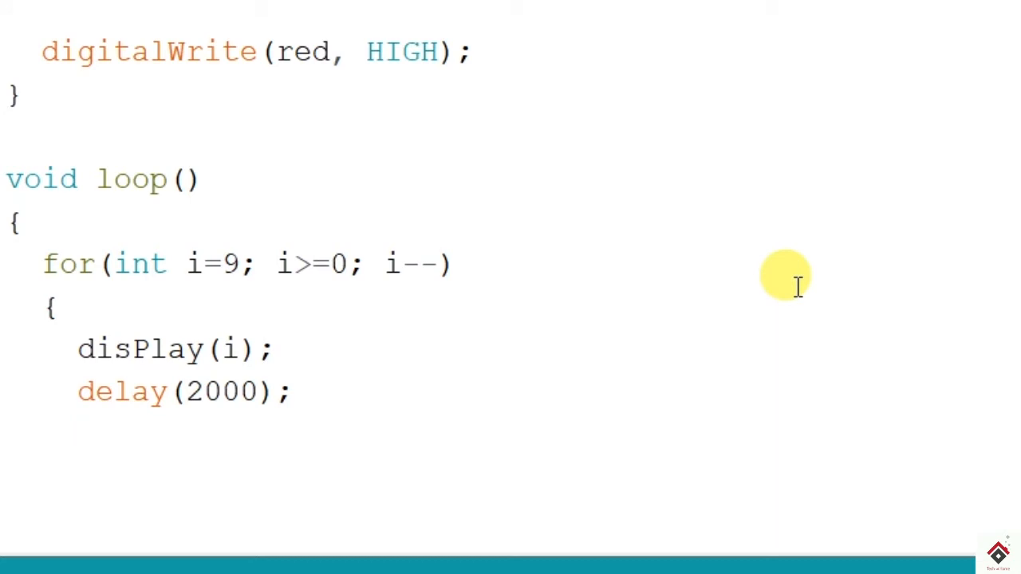
# Step: Inside the loop add if(i<=3) writing yellow HIGH and red LOW
pyautogui.write('if()')
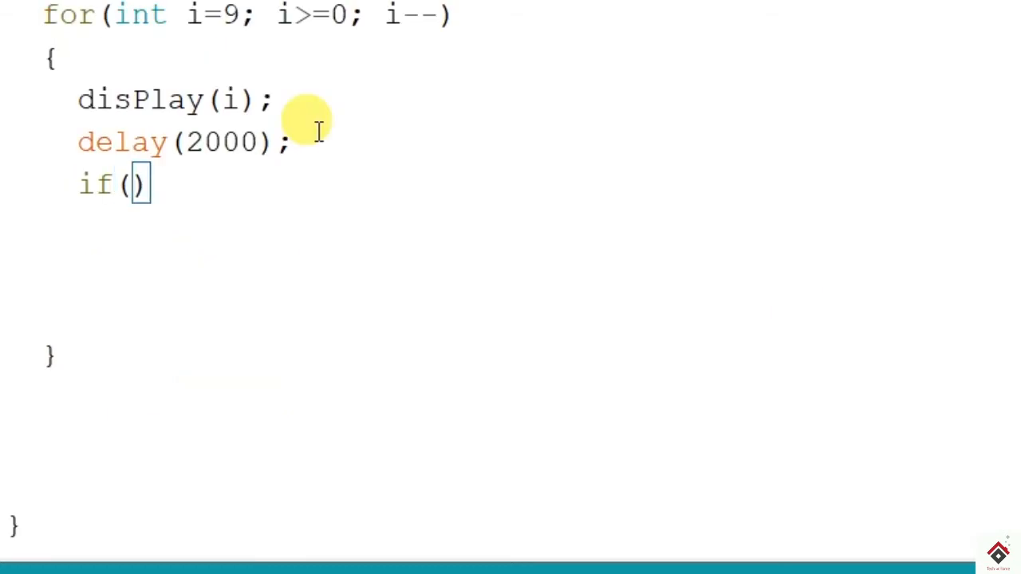
pyautogui.write('i<=3')
pyautogui.write('{')
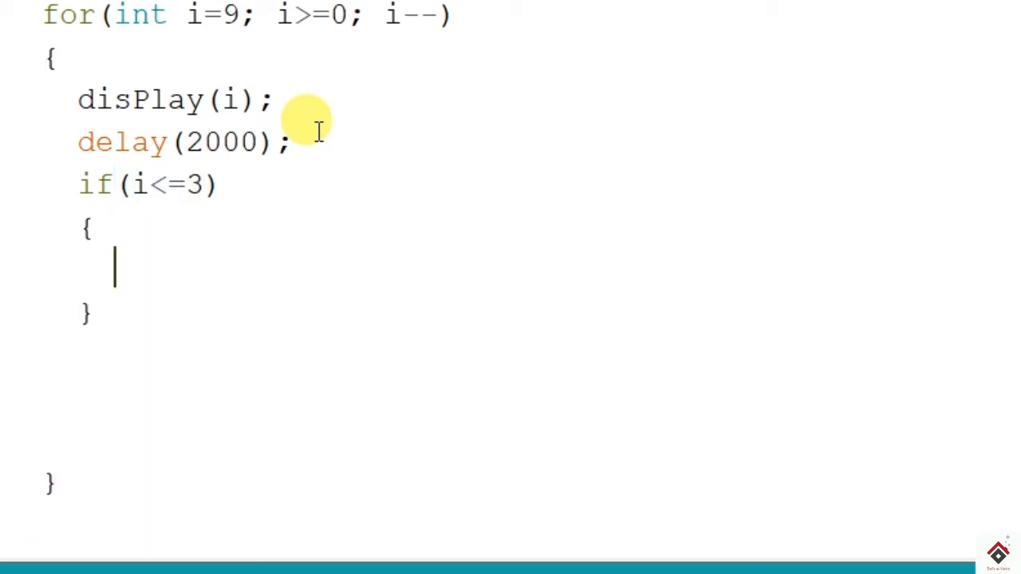
pyautogui.write('digital')
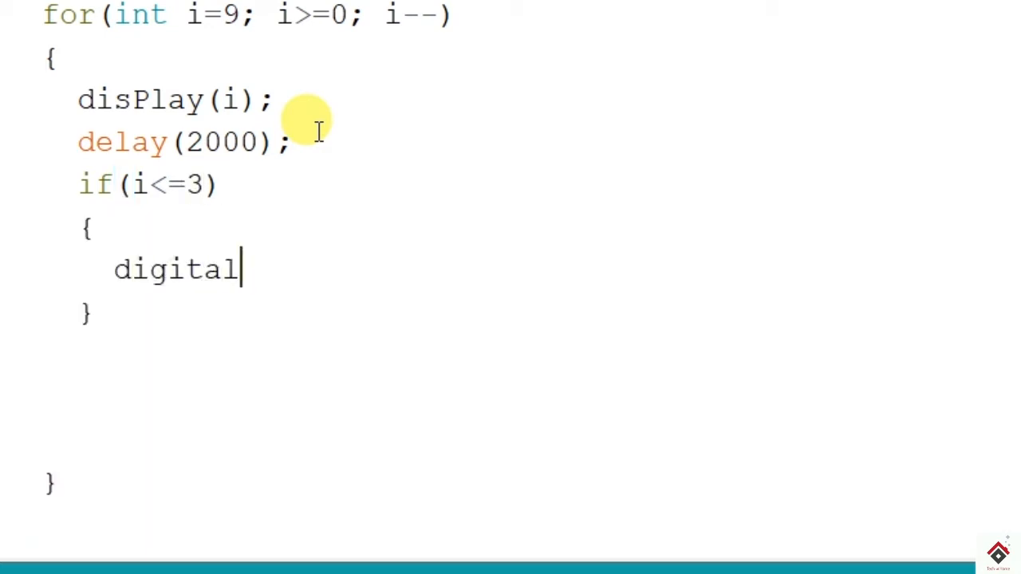
pyautogui.write('Write(ye')
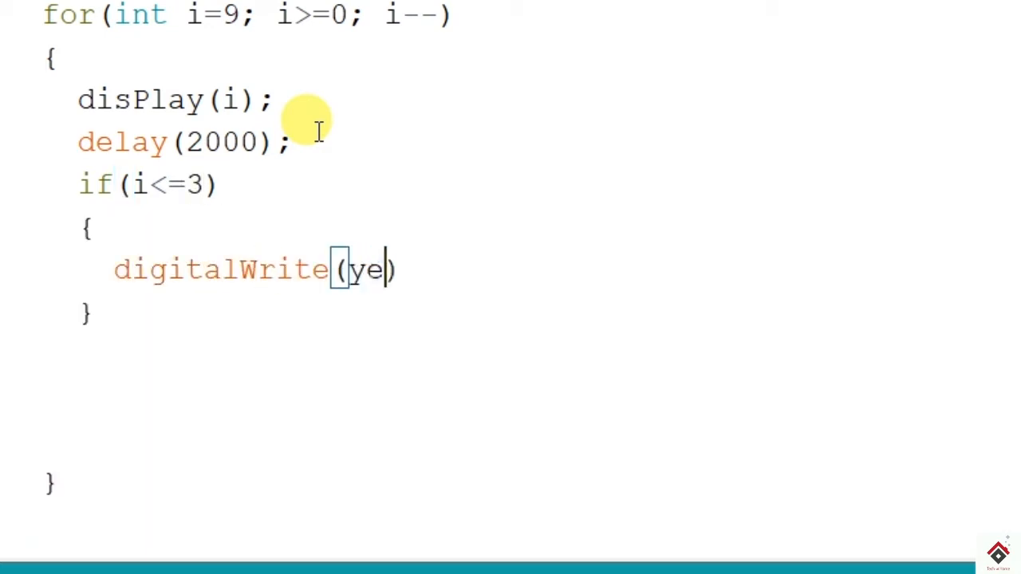
pyautogui.write('llow, HIGH);')
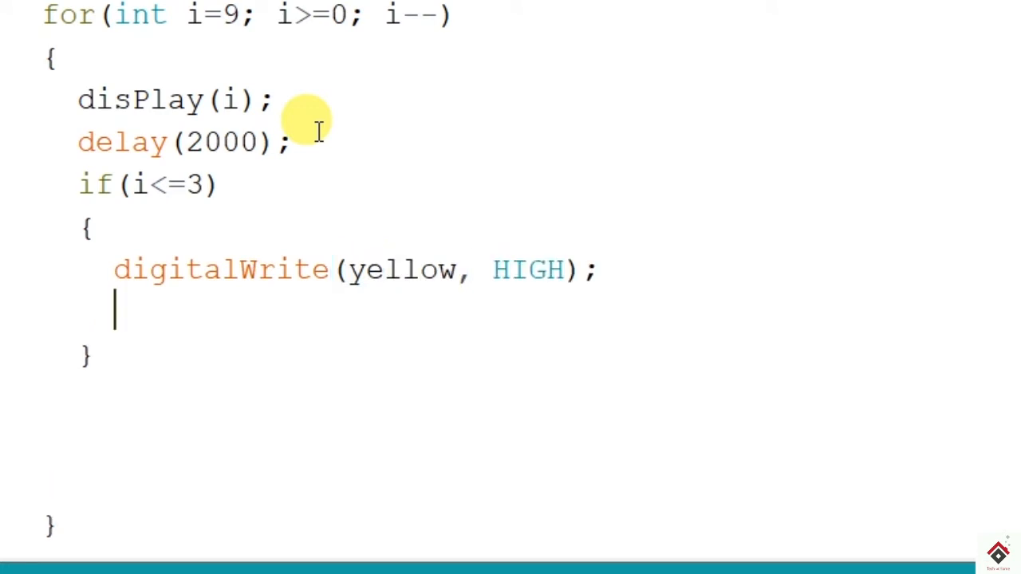
pyautogui.write('digitalWritee')
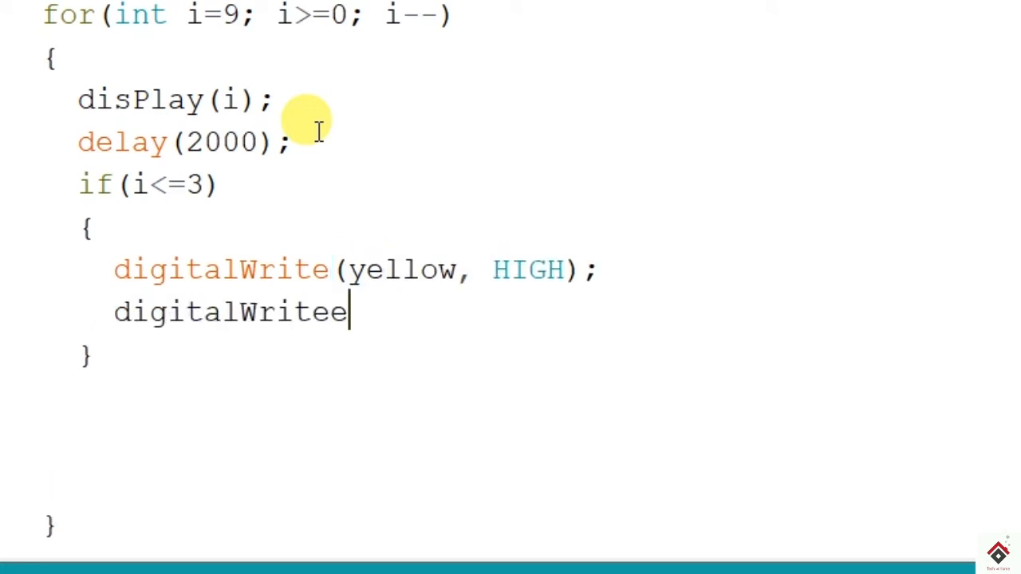
pyautogui.write('(red, LOW);')
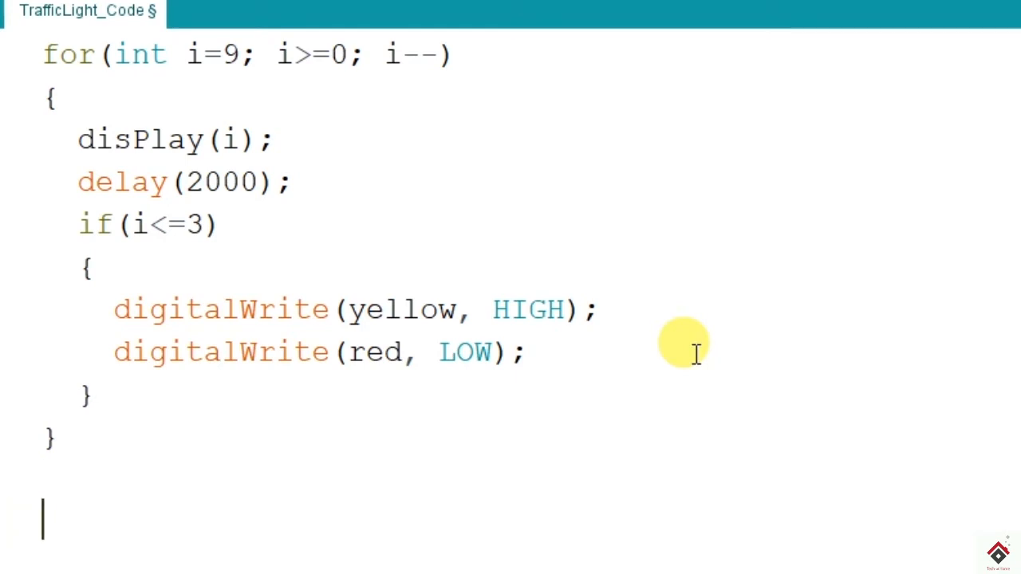
# Step: Write green HIGH and yellow LOW after the first countdown loop
pyautogui.write('digitalWrite(g')
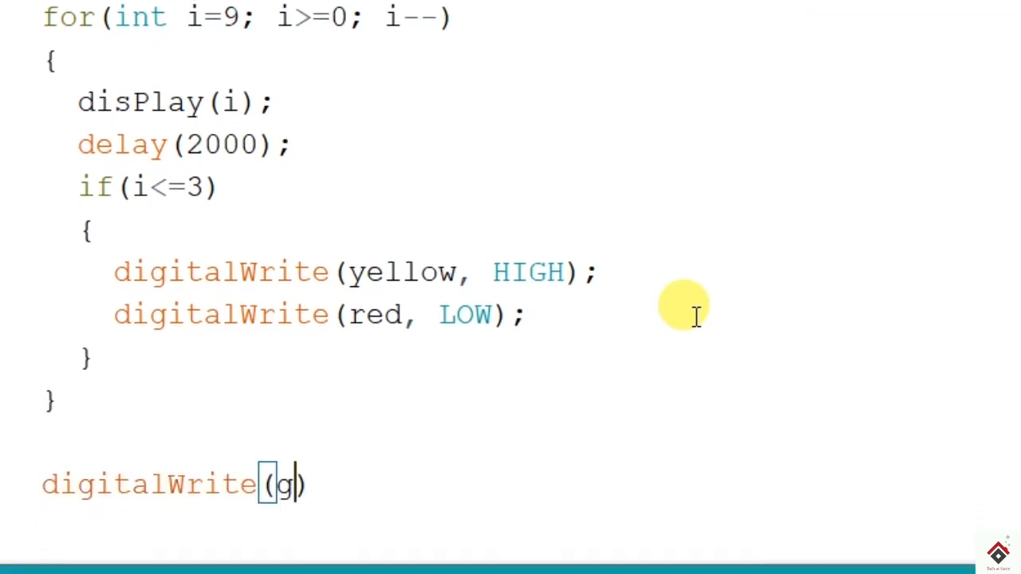
pyautogui.write('reen, HIGH);')
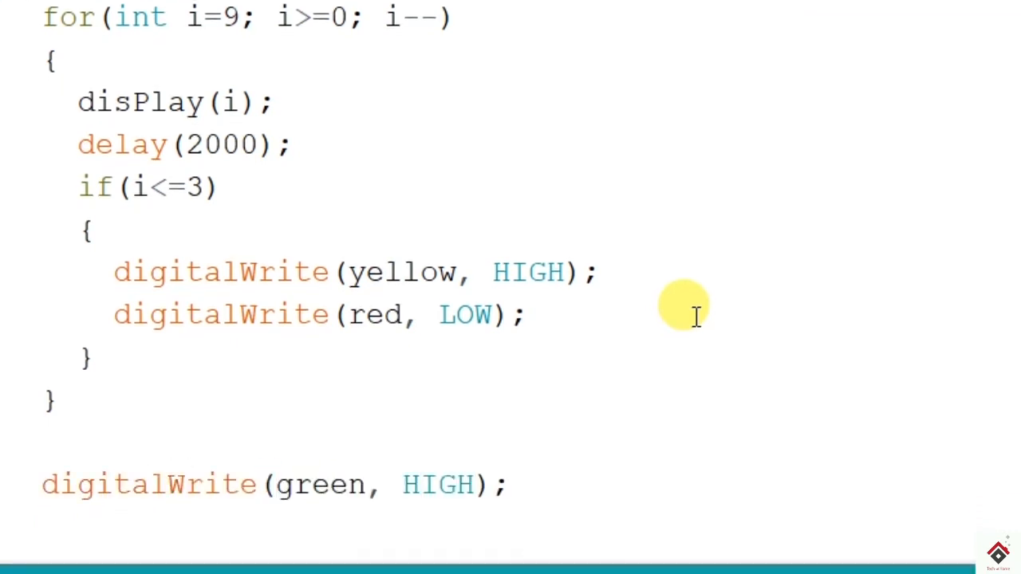
pyautogui.write('digitalWrite()')
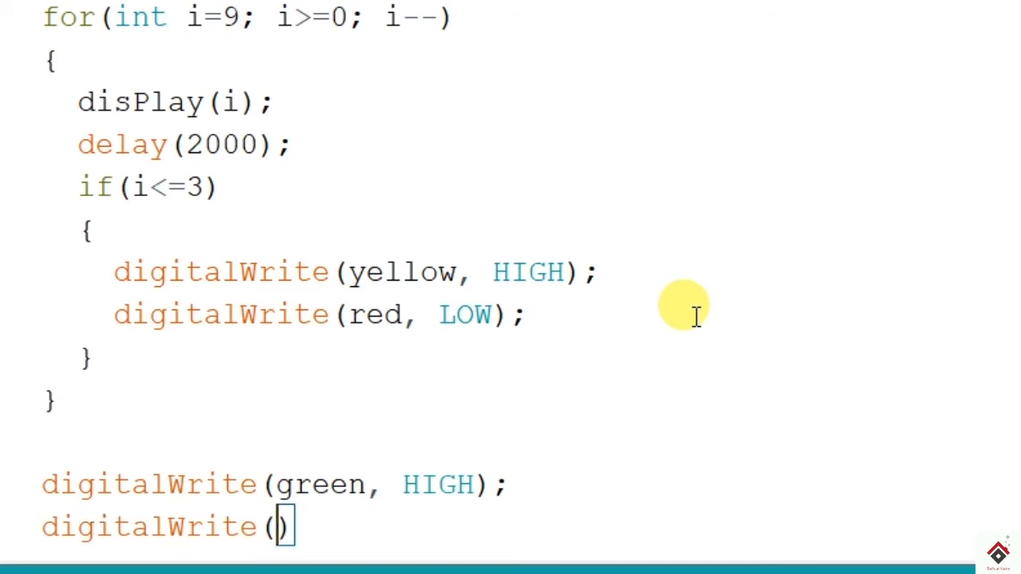
pyautogui.write('yellow, LOW')
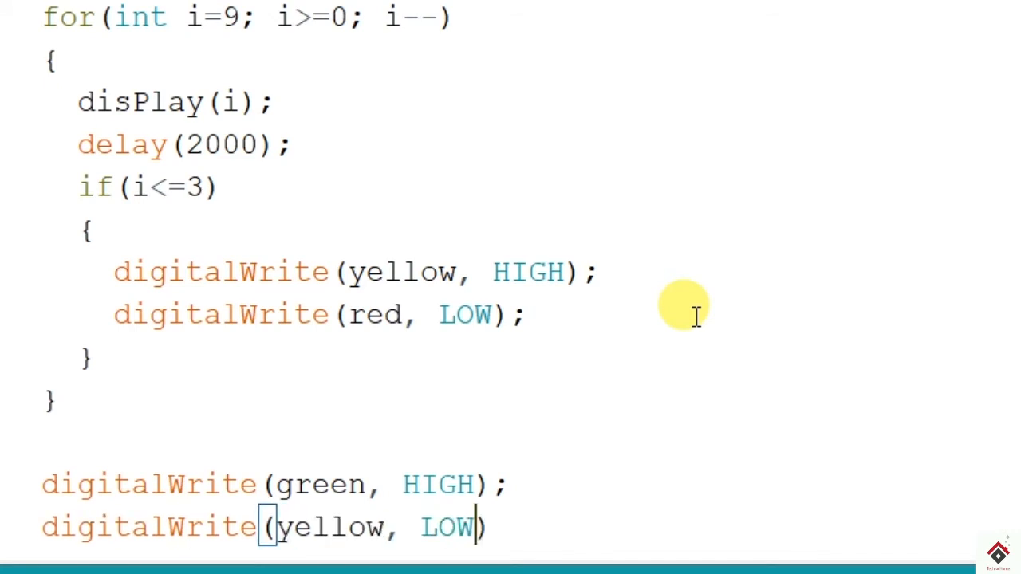
pyautogui.scroll(-3)
pyautogui.write(';')
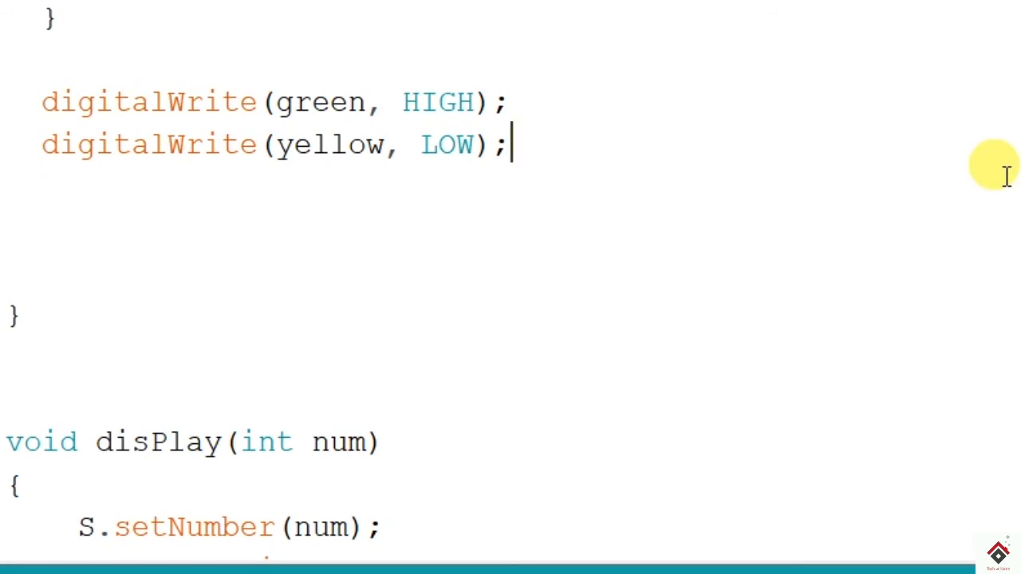
# Step: Add a second for loop from i=9 down to 0 calling disPlay(i) and delay(2000)
pyautogui.write('for')
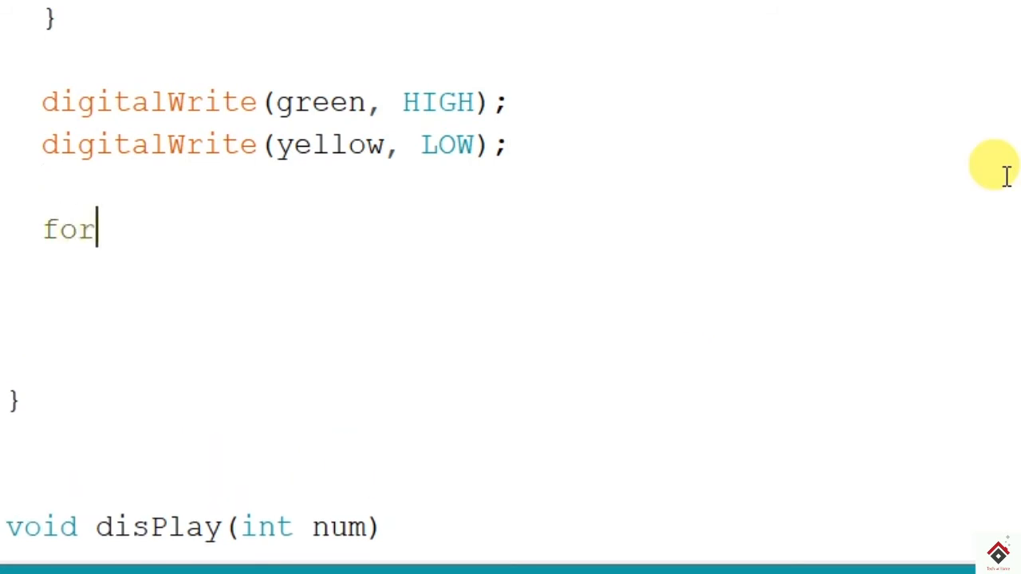
pyautogui.write('(int')
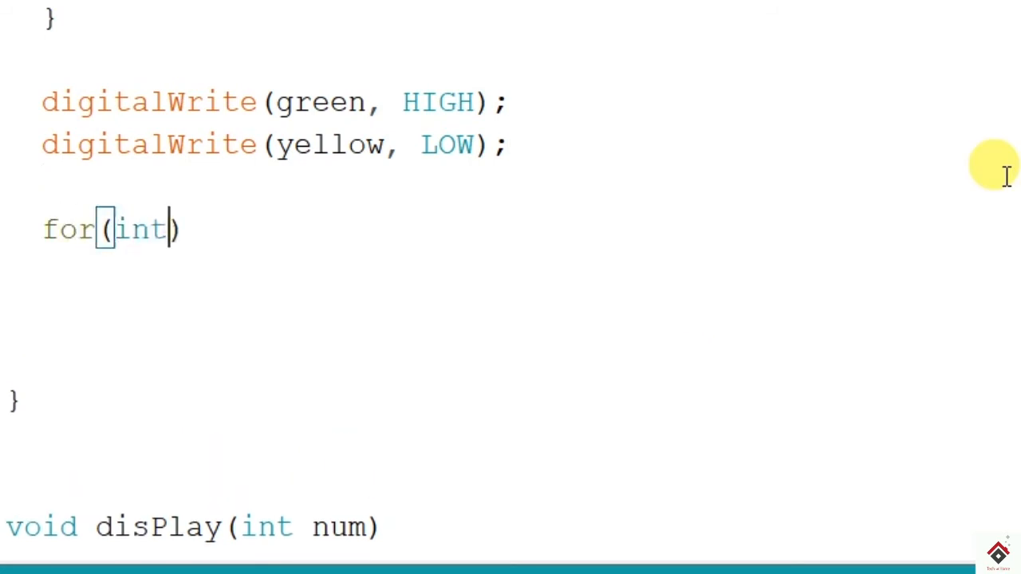
pyautogui.write('i=')
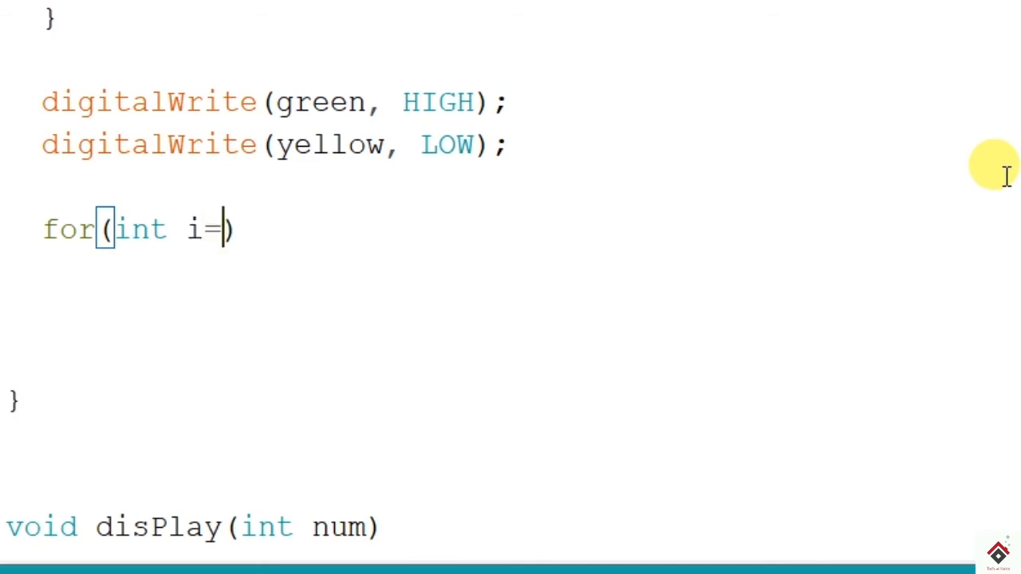
pyautogui.write('9')
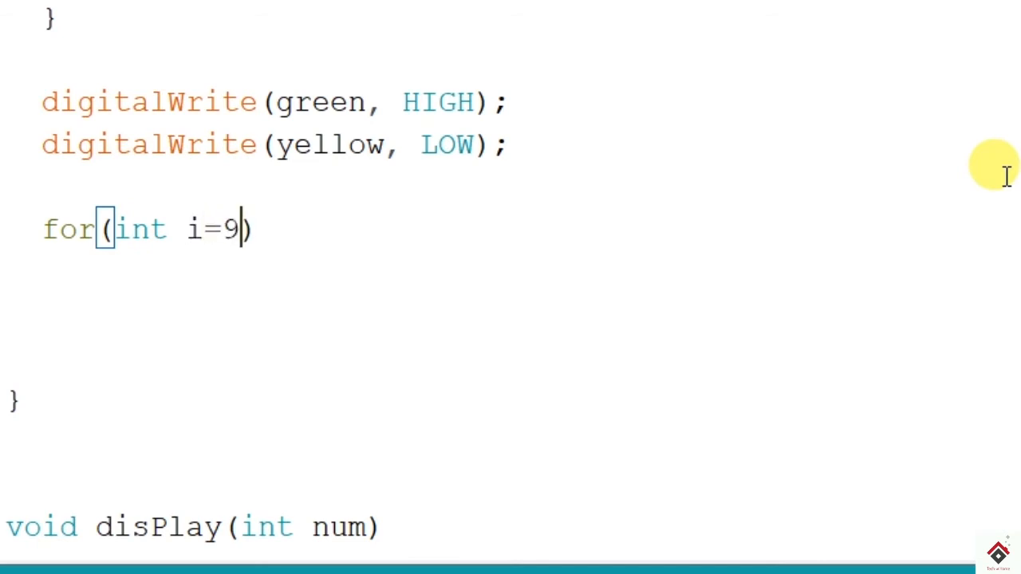
pyautogui.write('; i>')
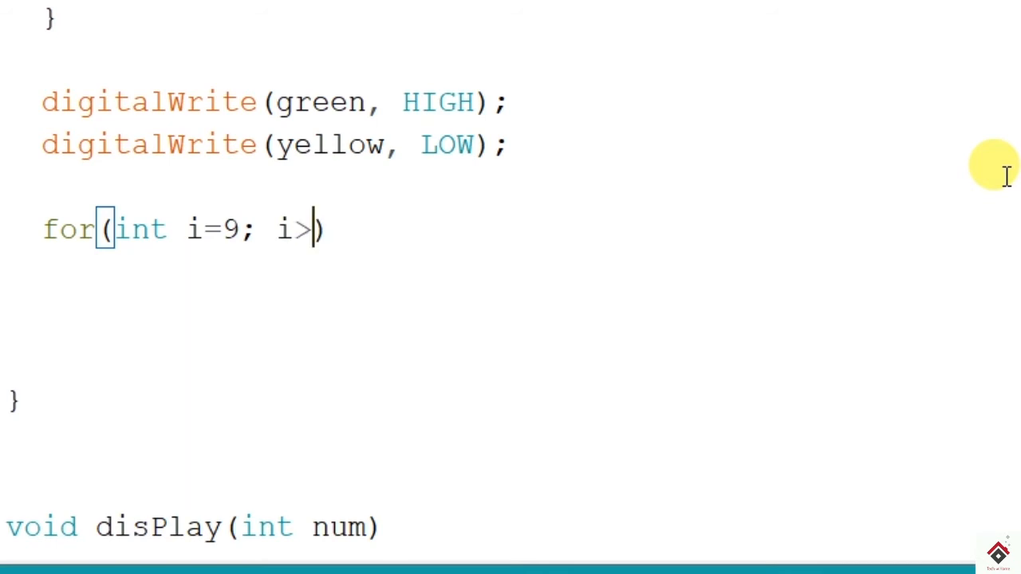
pyautogui.write('=0;')
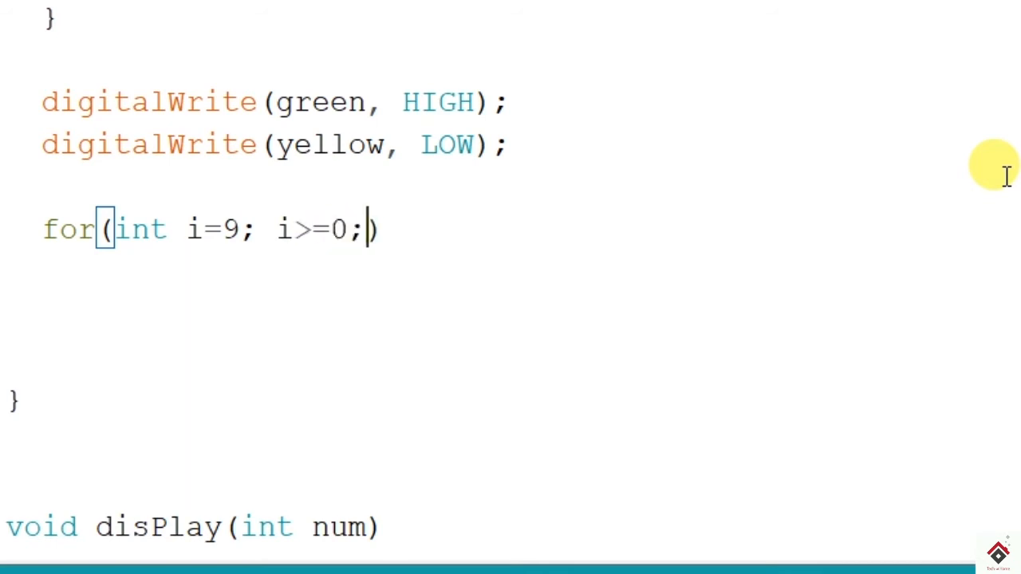
pyautogui.write('i--)')
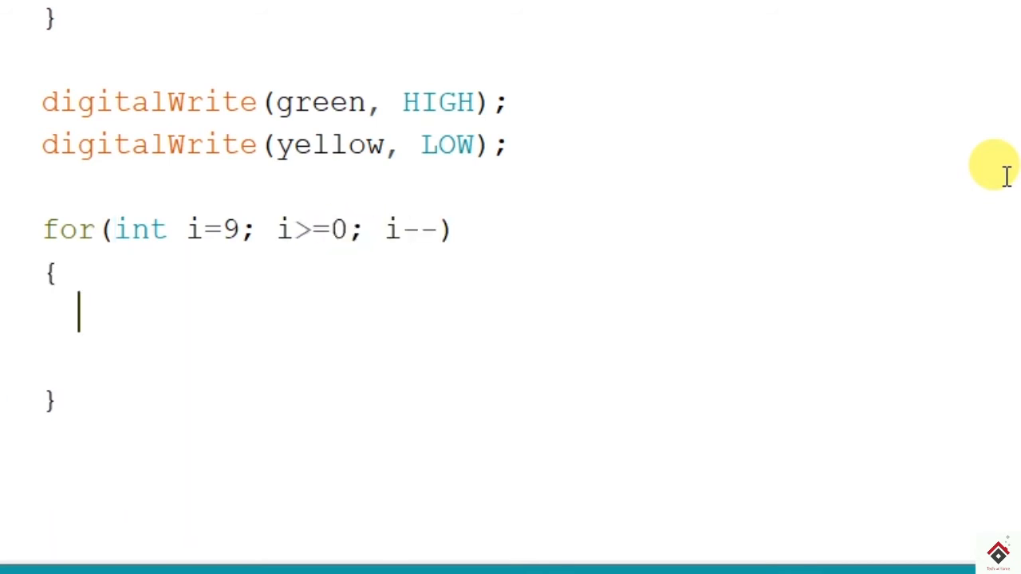
pyautogui.write('dis')
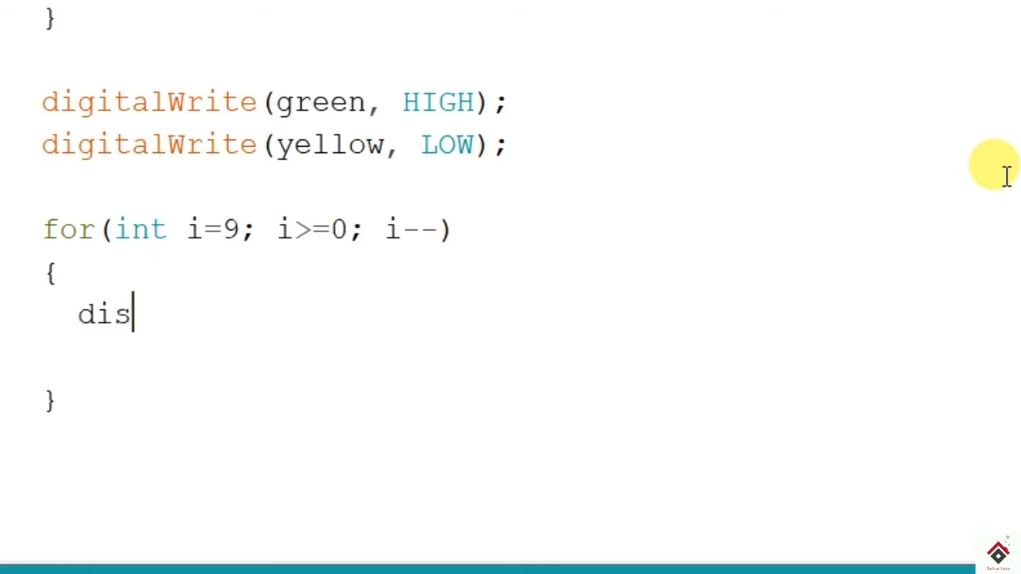
pyautogui.write('Play()')
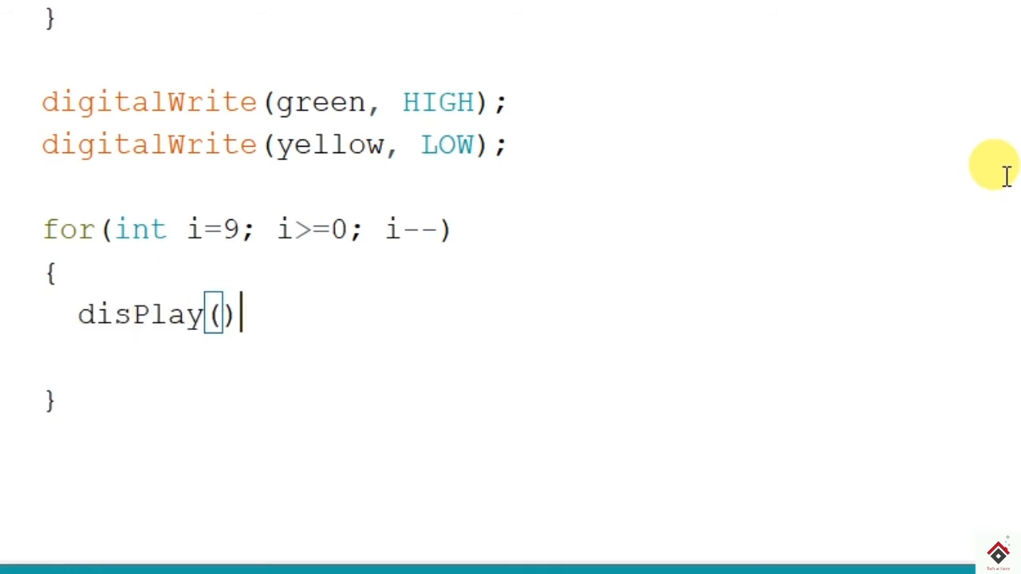
pyautogui.write('i')
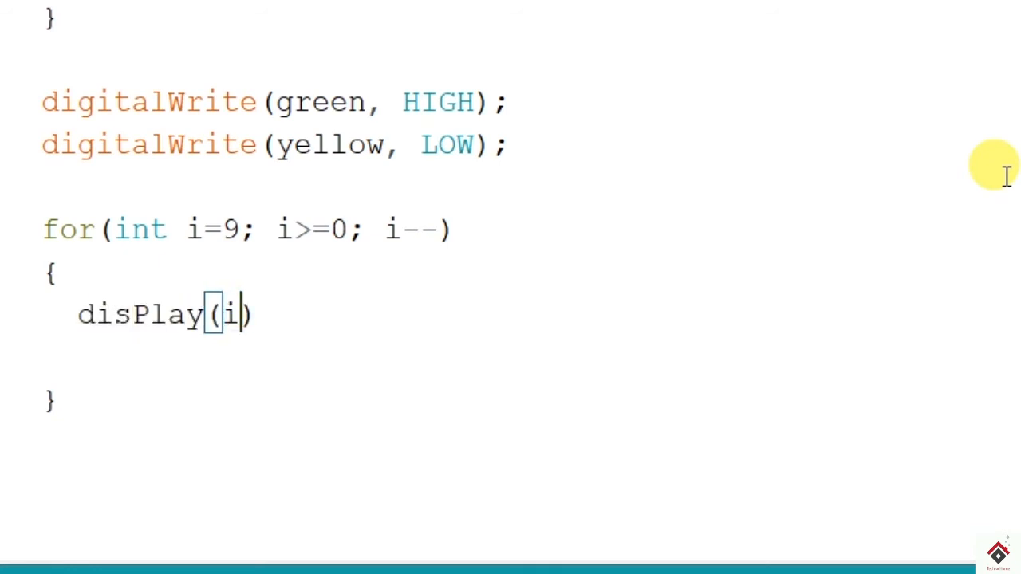
pyautogui.write(';')
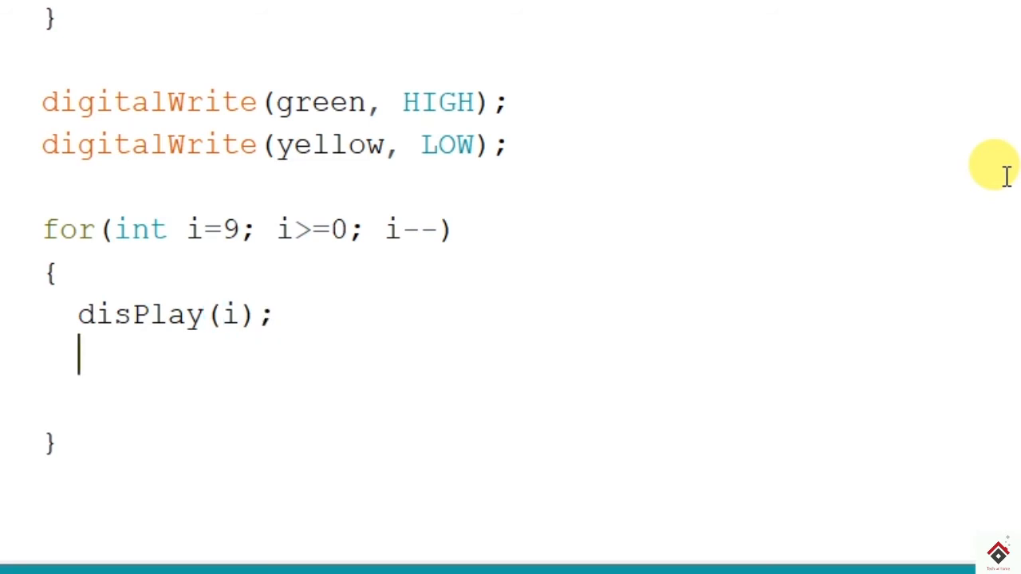
pyautogui.write('delay()')
pyautogui.write('if(')
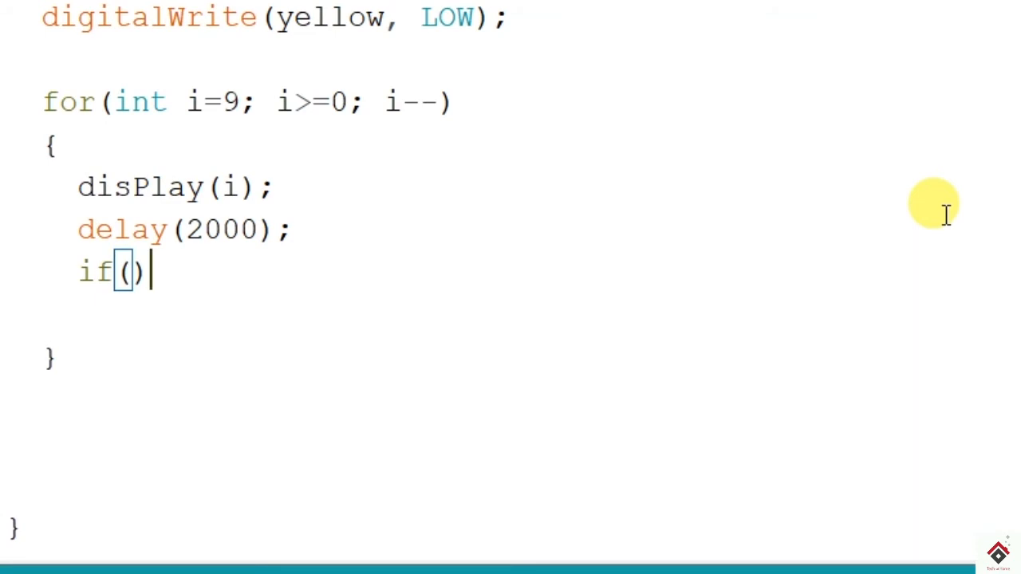
# Step: Inside it add if(i<=3) writing yellow HIGH and green HIGH
pyautogui.write('<')
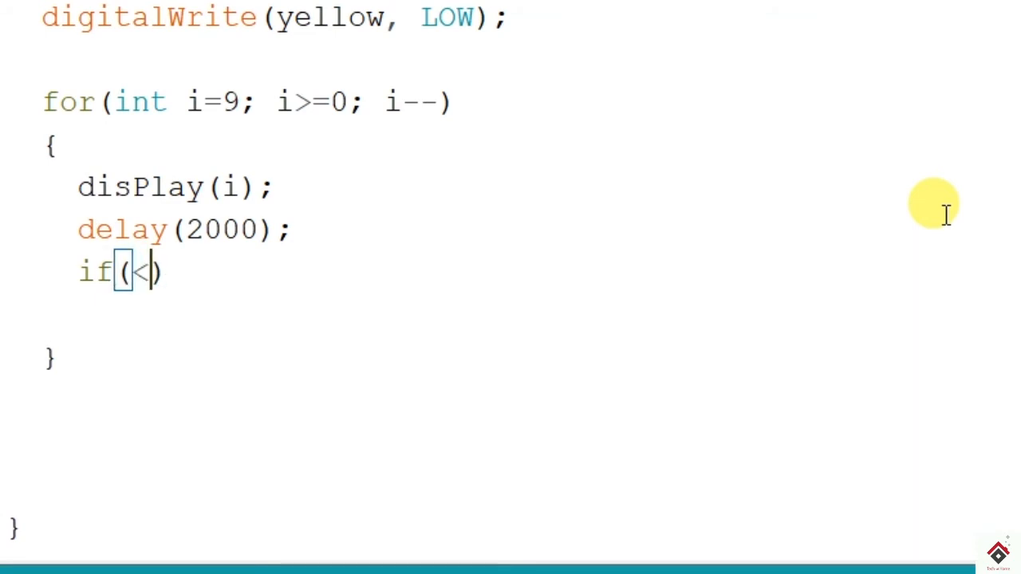
pyautogui.write('=3')
pyautogui.write('{')
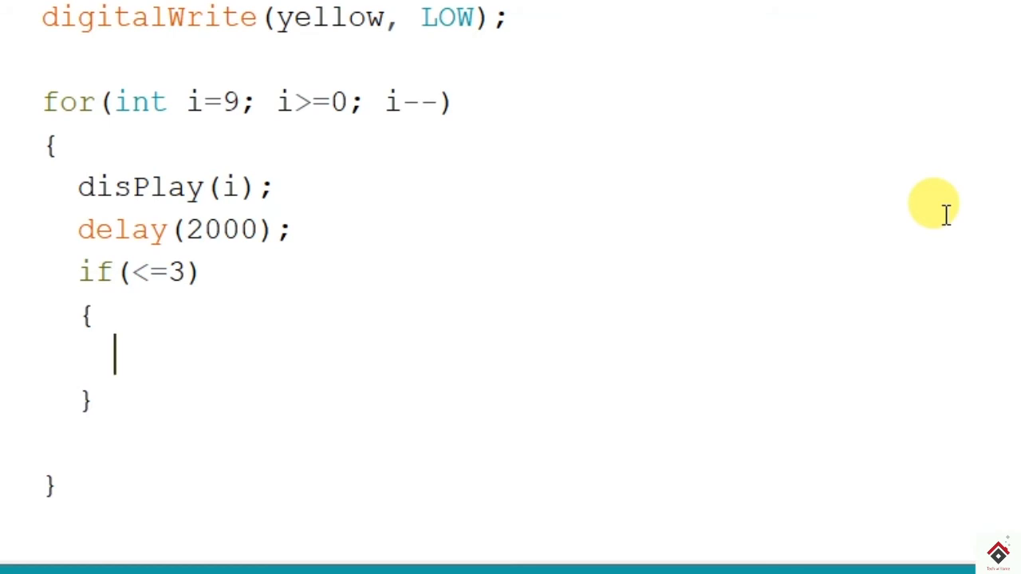
pyautogui.write('digitalWrite()')
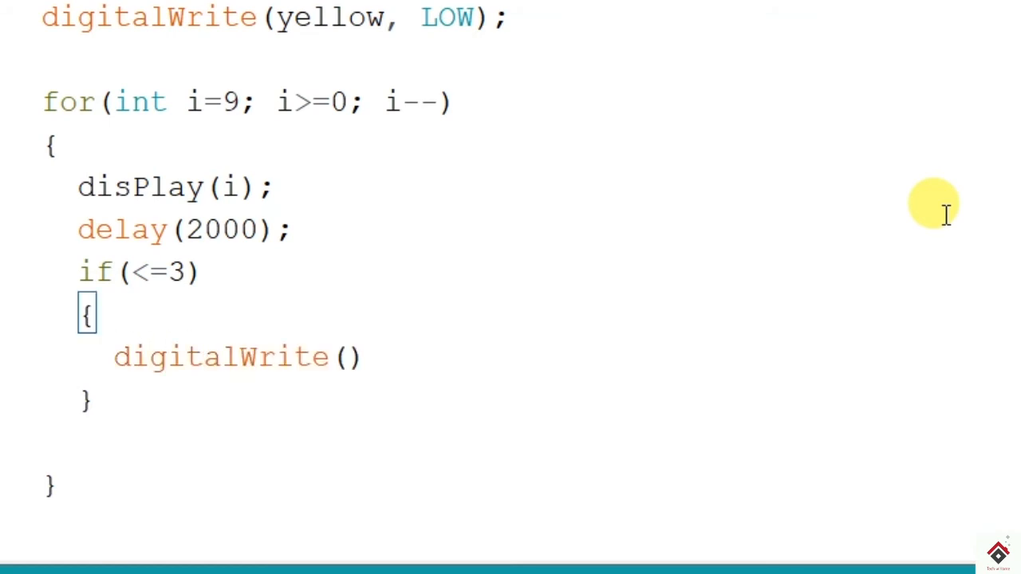
pyautogui.write('yellow, HIGH')
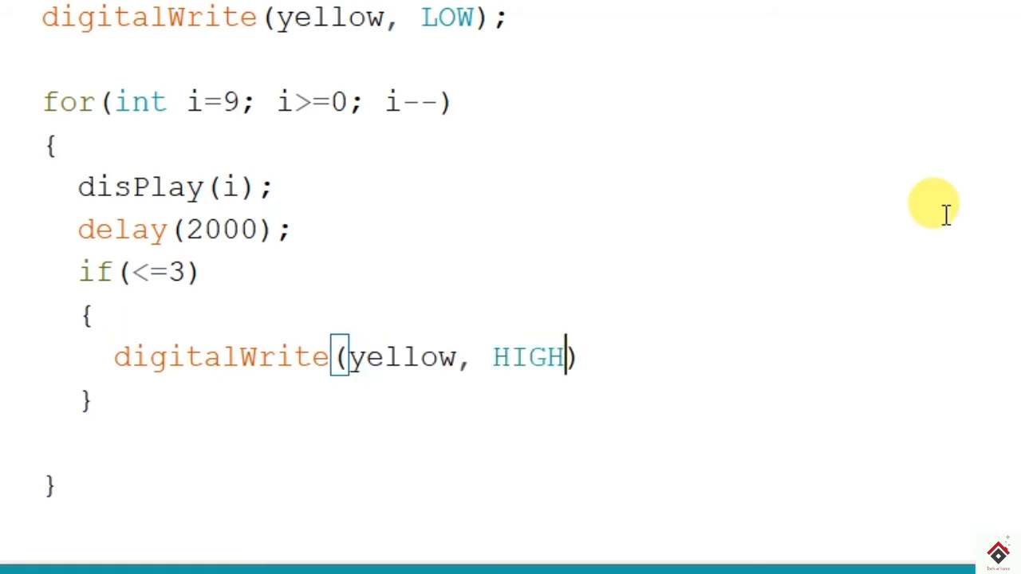
pyautogui.write(';')
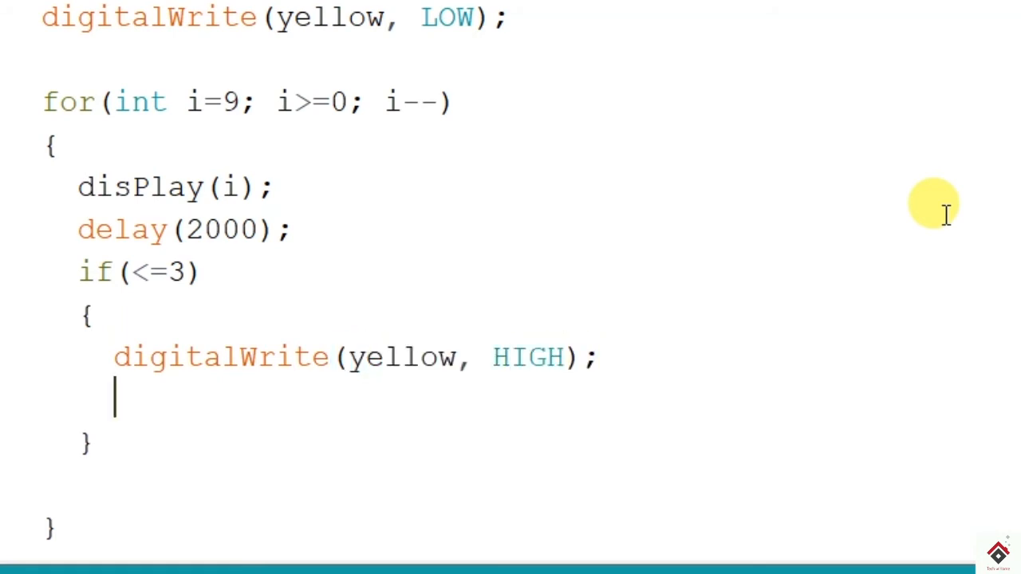
pyautogui.write('digital')
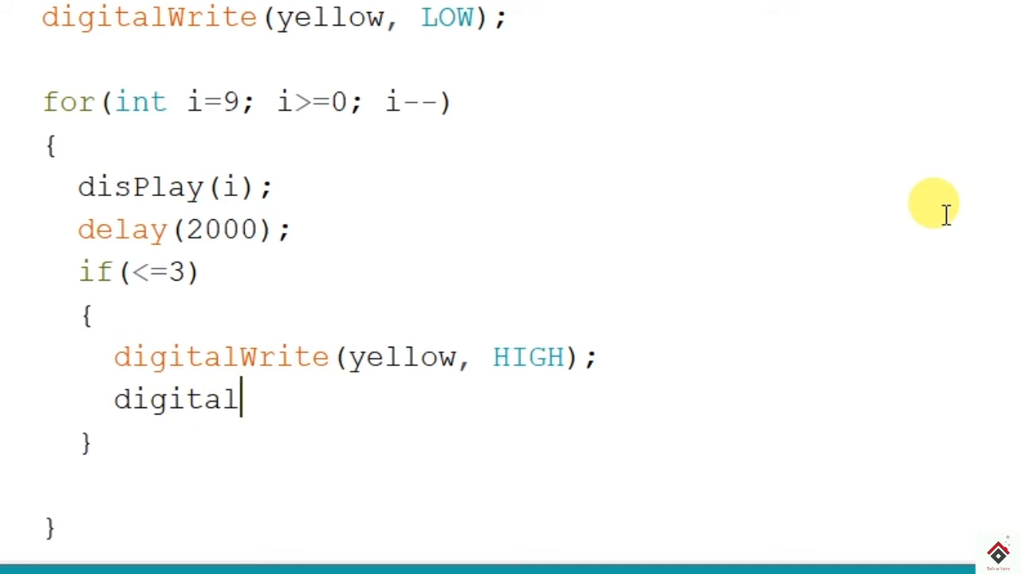
pyautogui.write('Write(green, HIGH);')
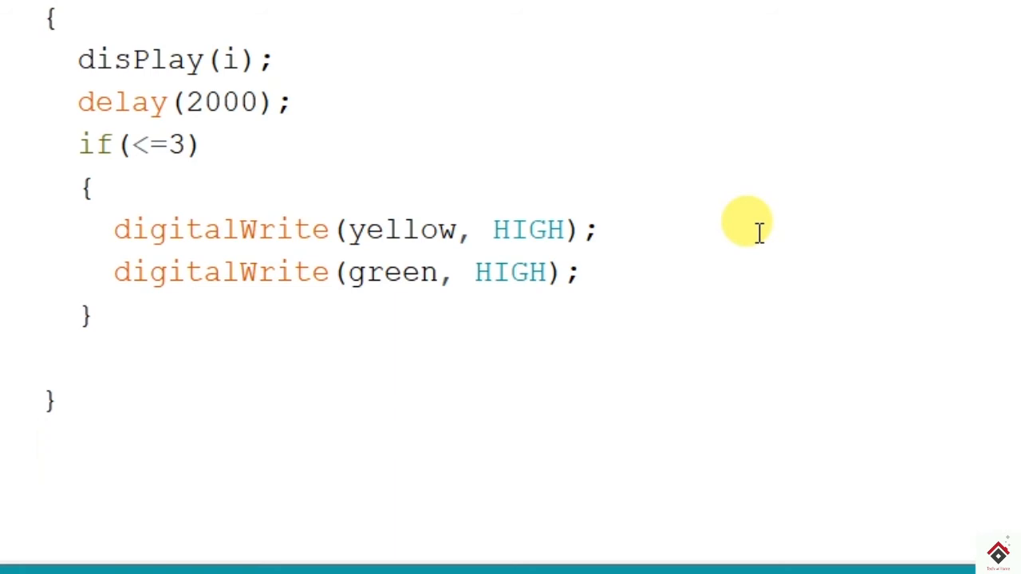
# Step: After the loop write digitalWrite(red, HIGH); and digitalWrite(yellow, LOW)
pyautogui.write('d')
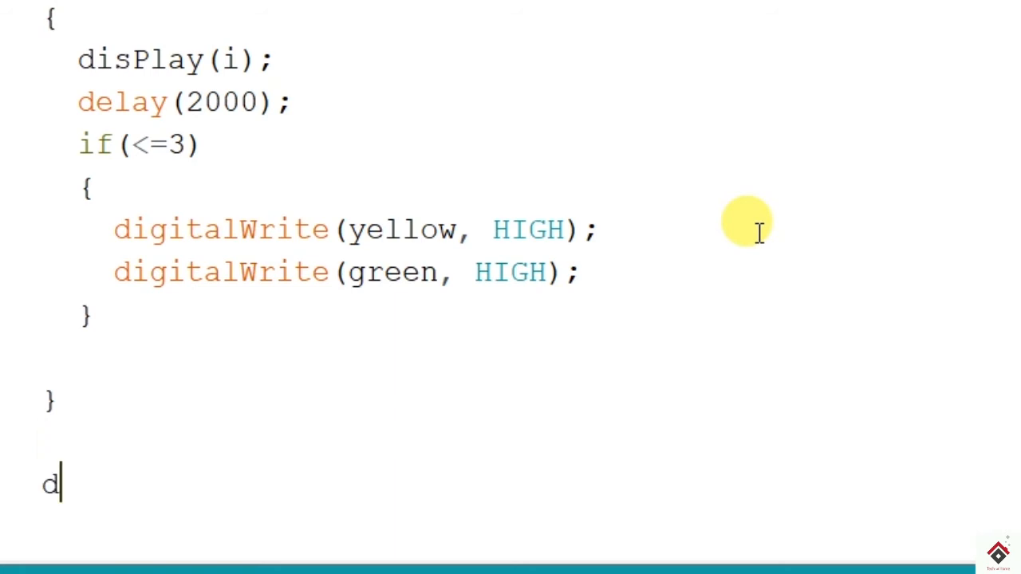
pyautogui.write('igitalW')
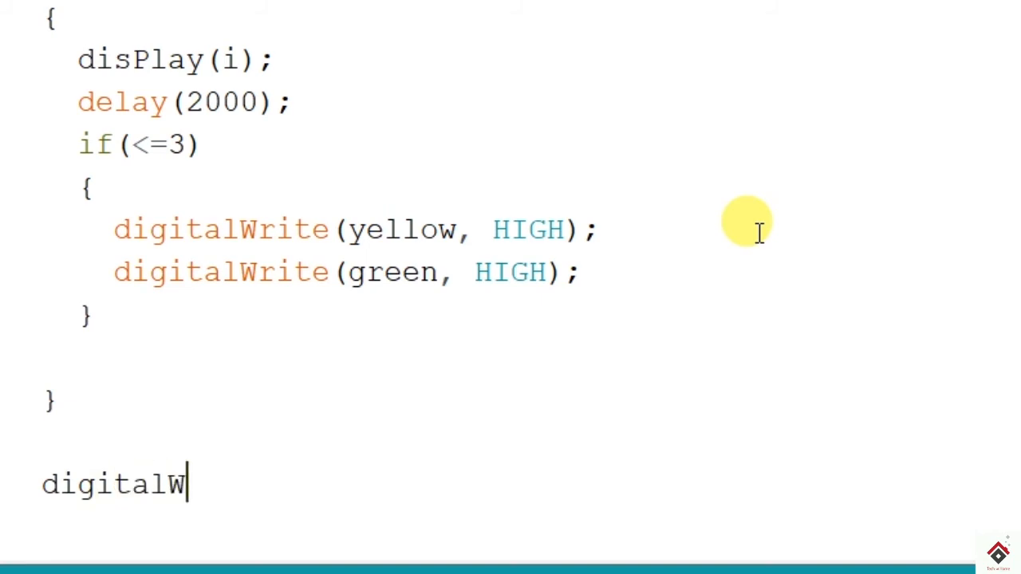
pyautogui.write('rite(red, HI')
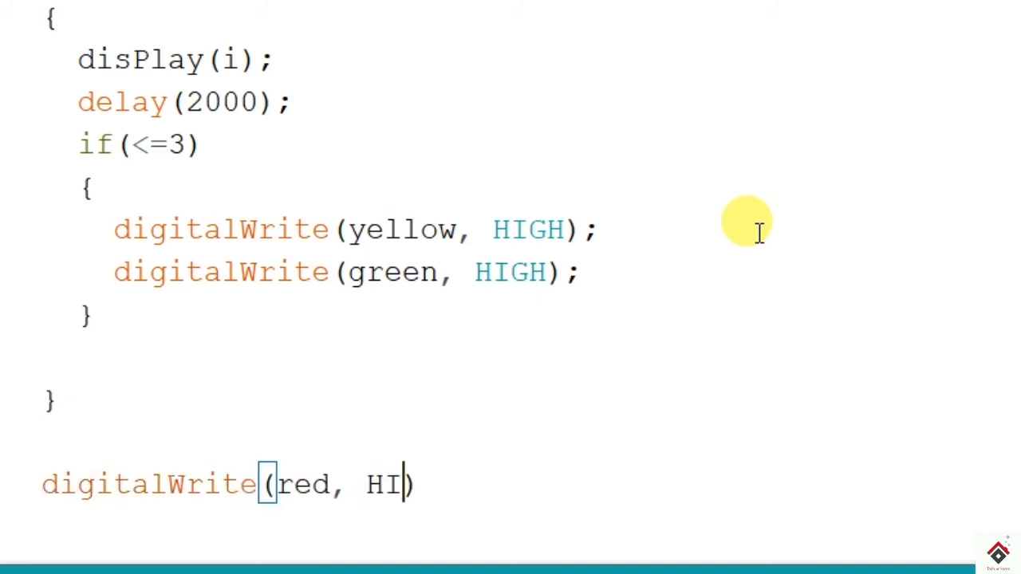
pyautogui.write('GH);')
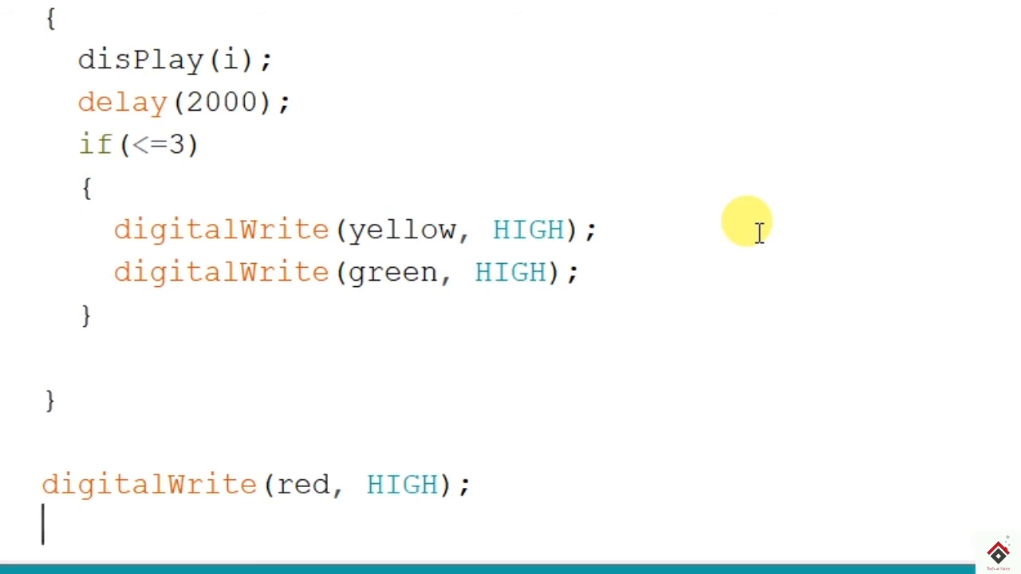
pyautogui.write('digitalWrite')
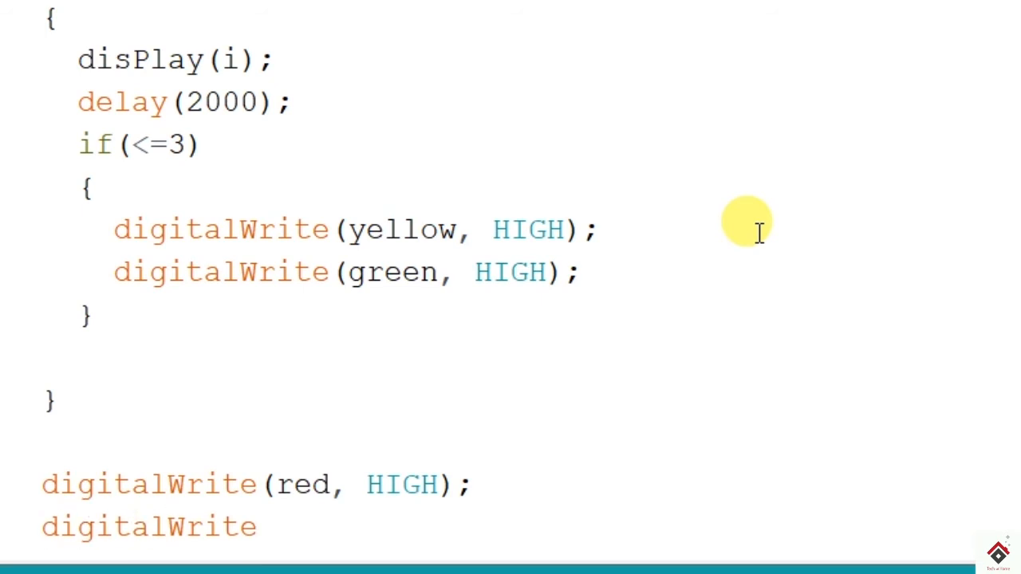
pyautogui.write('()')
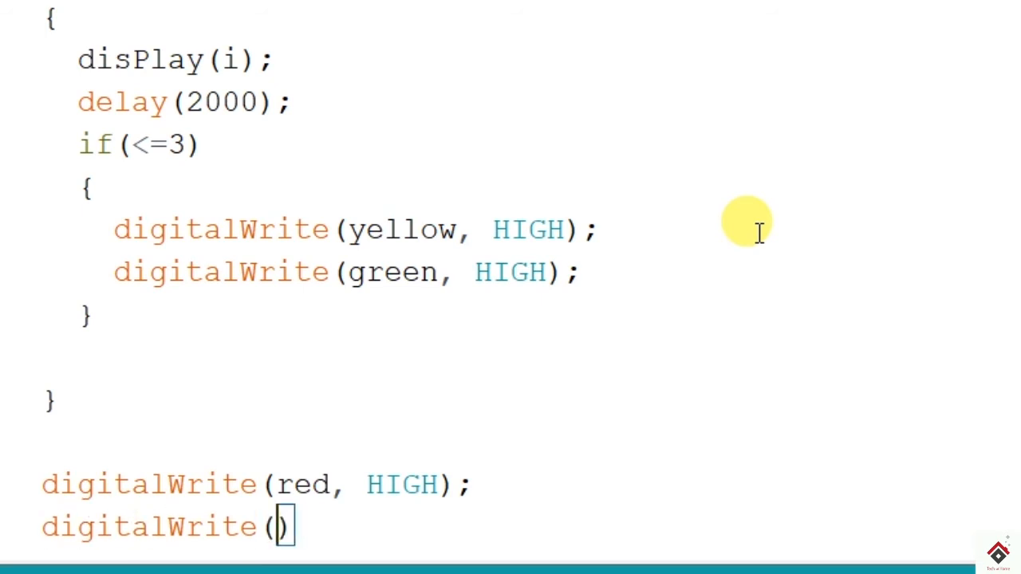
pyautogui.write('yellow,')
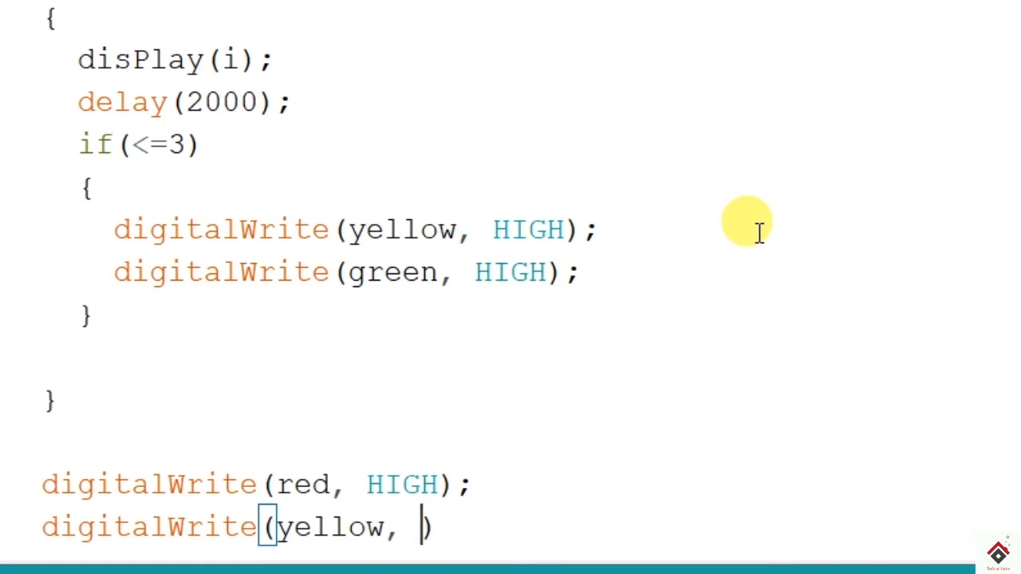
pyautogui.write('LOW)')
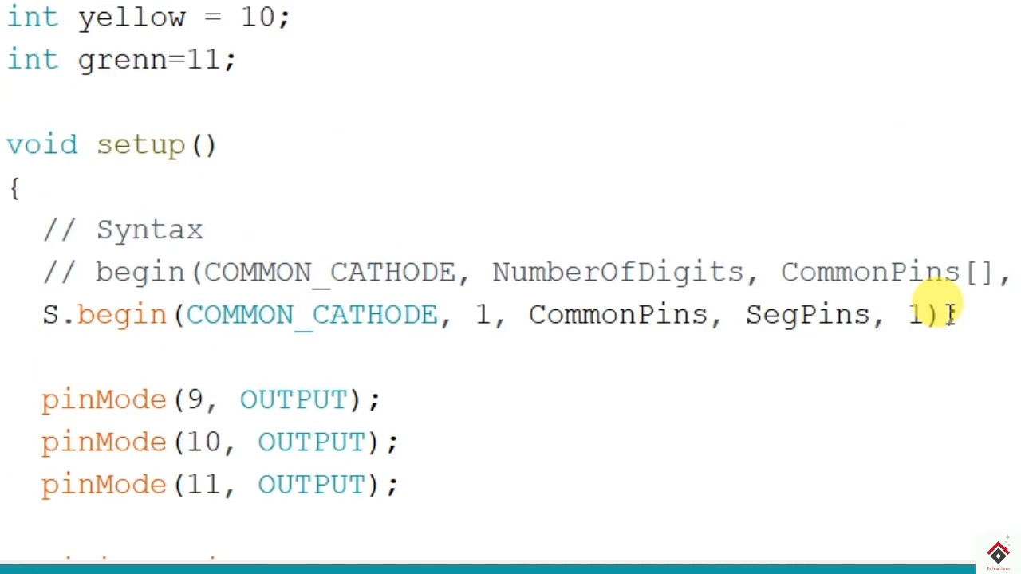
# Step: Show the Tools > Board submenu listing available Arduino boards
pyautogui.click(140, 3)
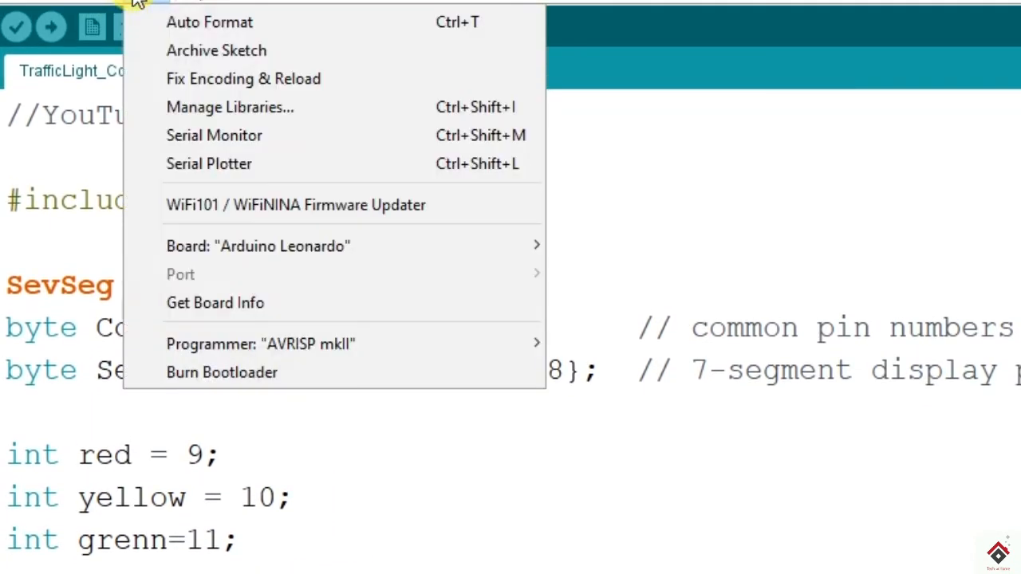
pyautogui.moveTo(258, 246)
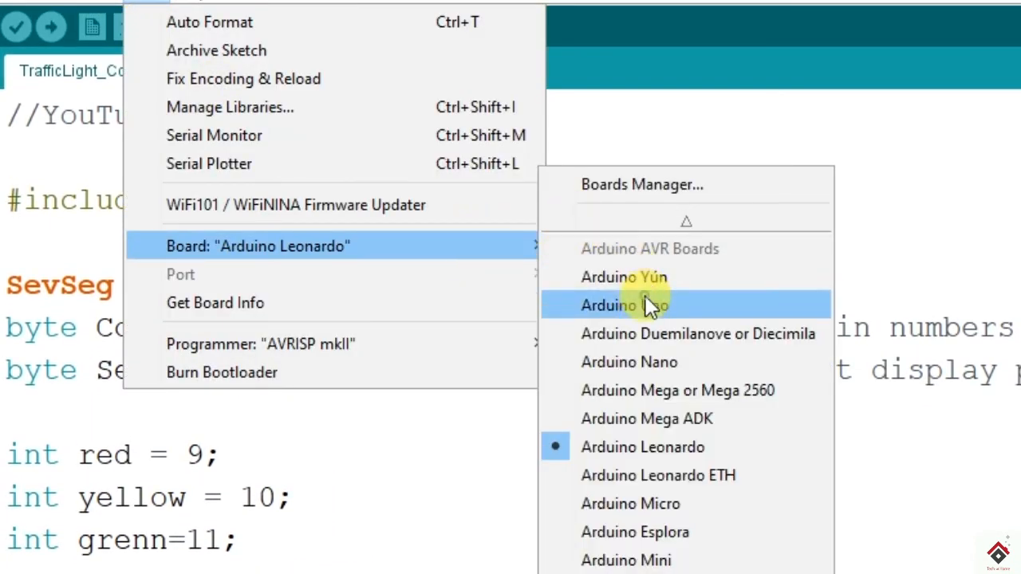